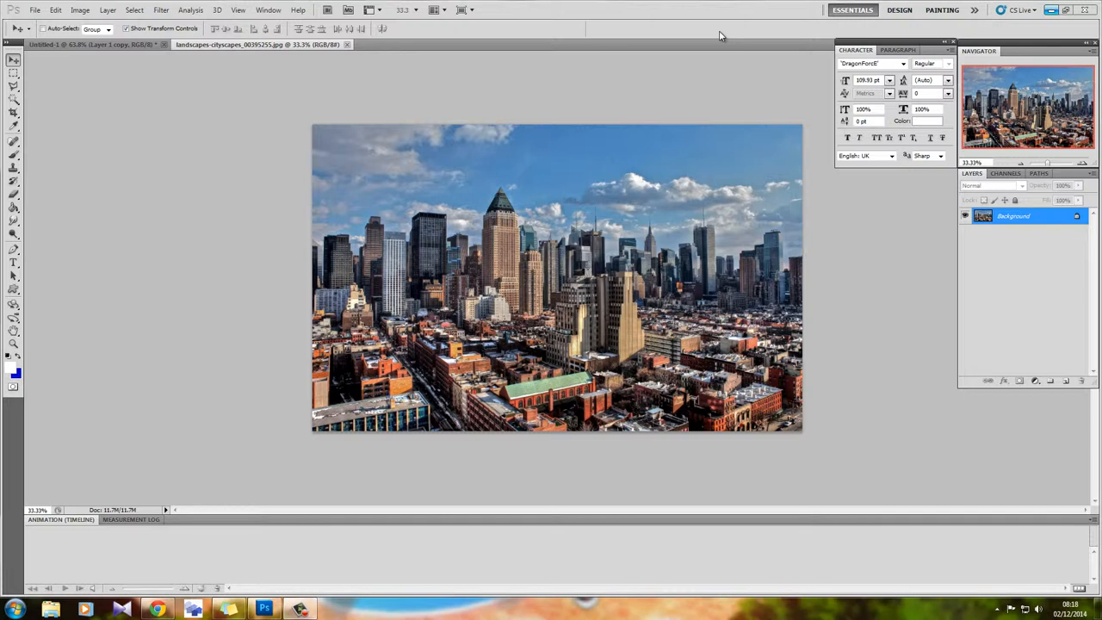
mouse_move(546, 237)
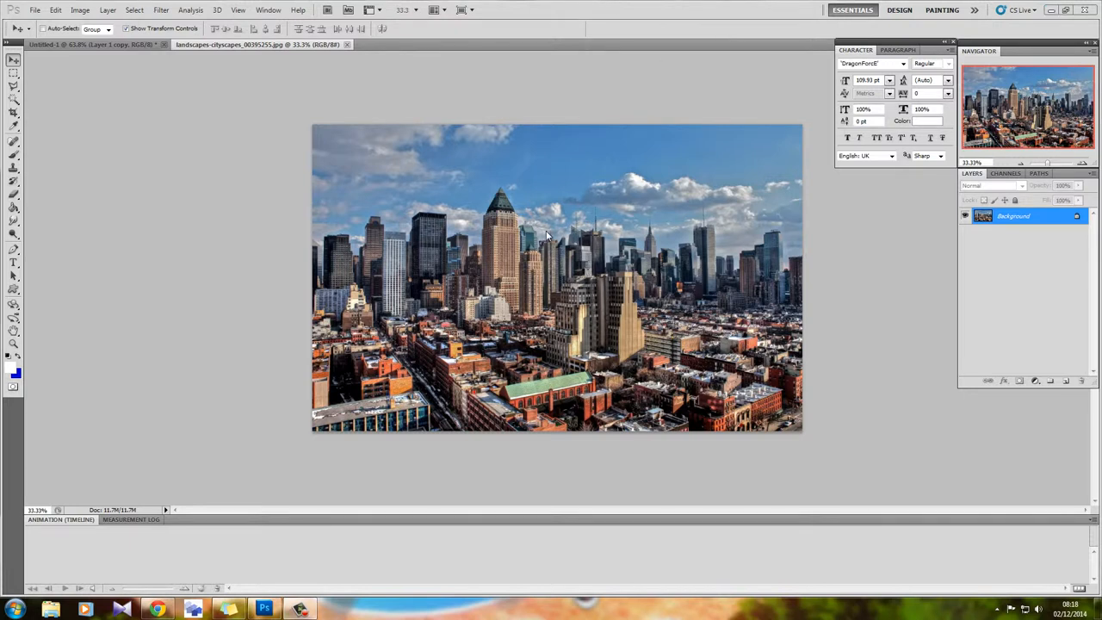
mouse_move(542, 222)
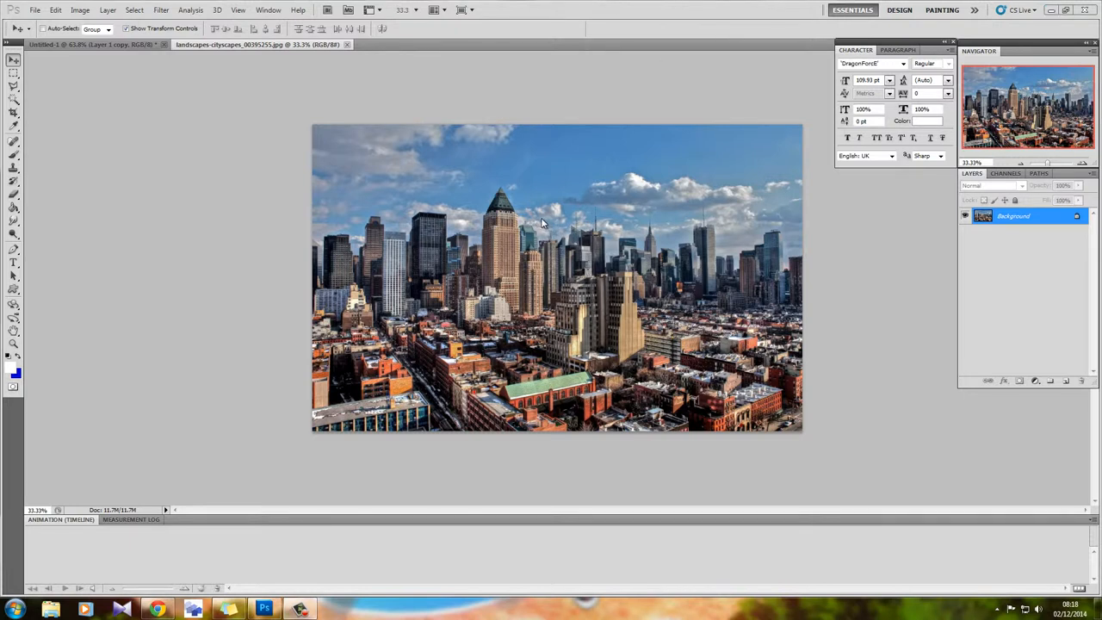
mouse_move(534, 226)
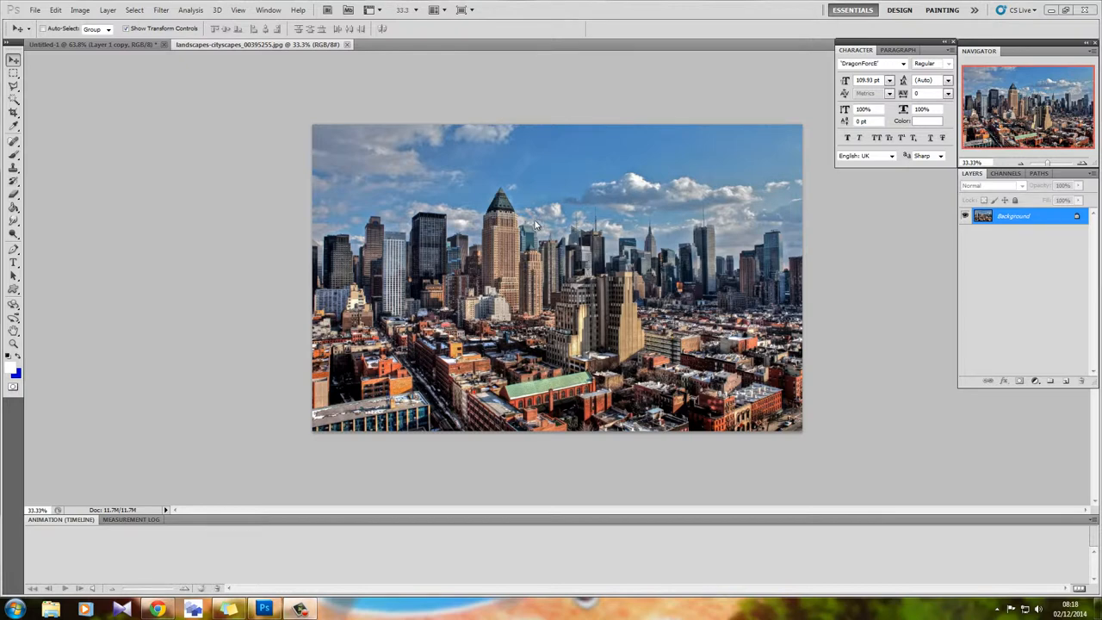
Switch from the cityscape photo in Photoshop to Chrome
click(156, 609)
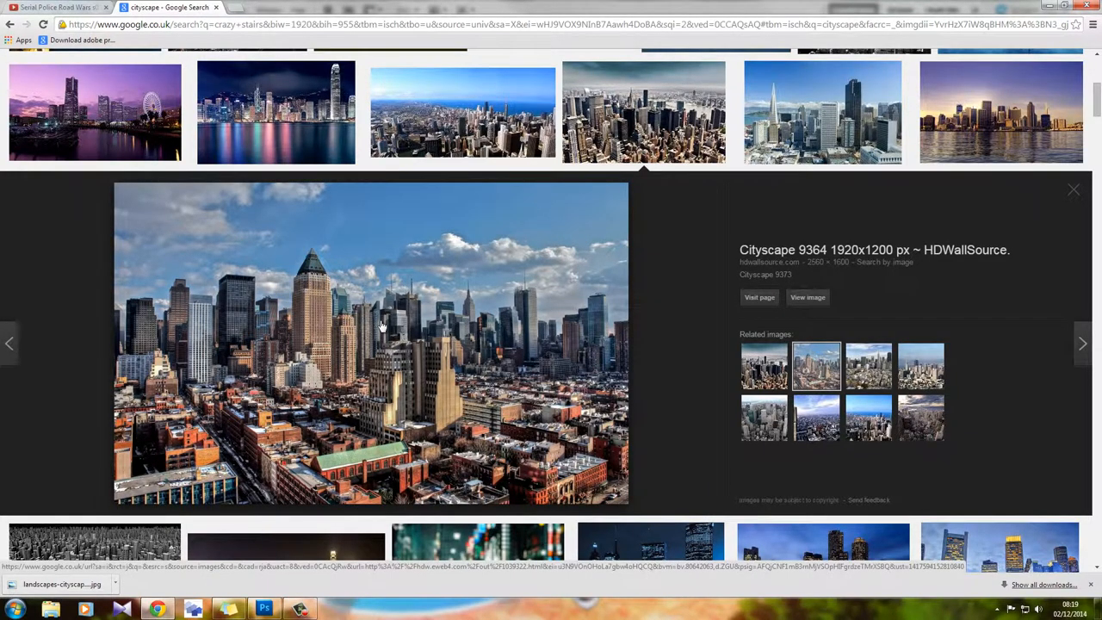
mouse_move(543, 340)
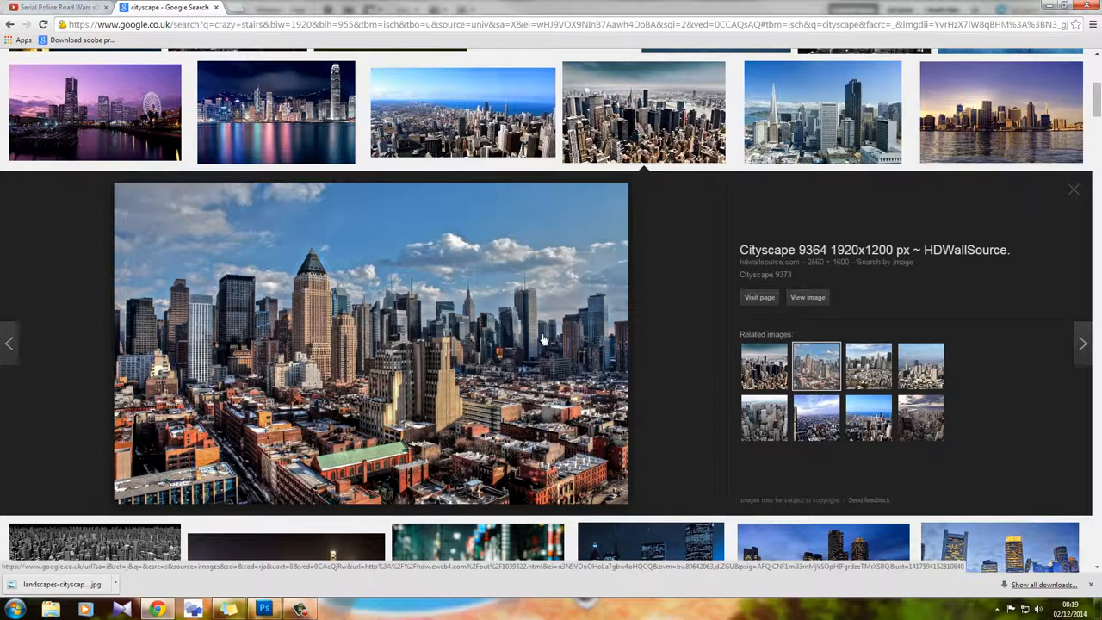
mouse_move(544, 340)
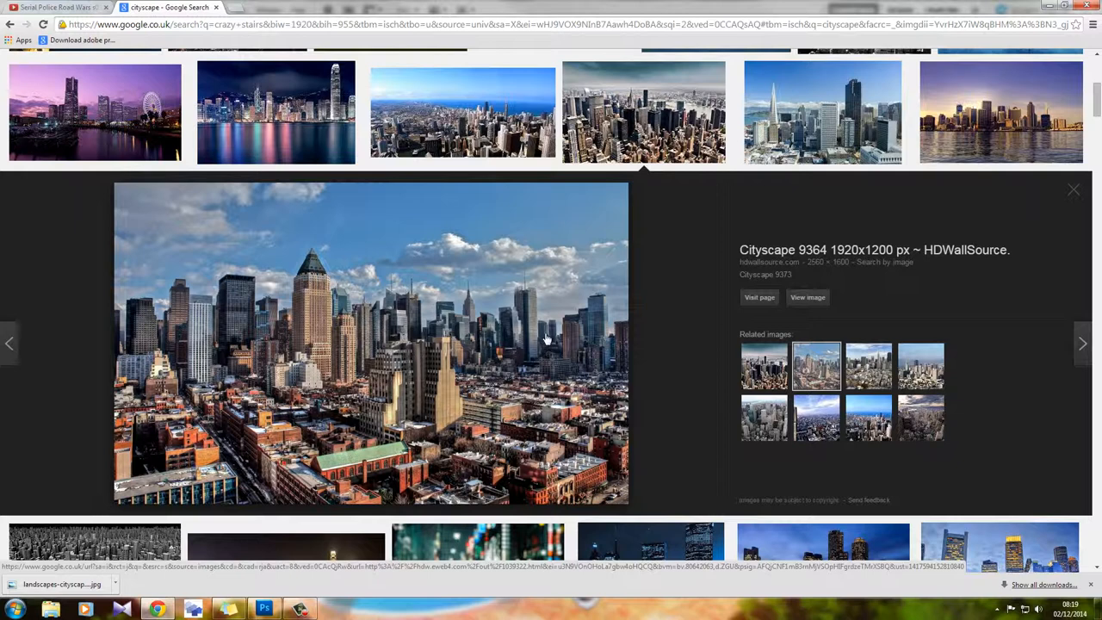
mouse_move(553, 340)
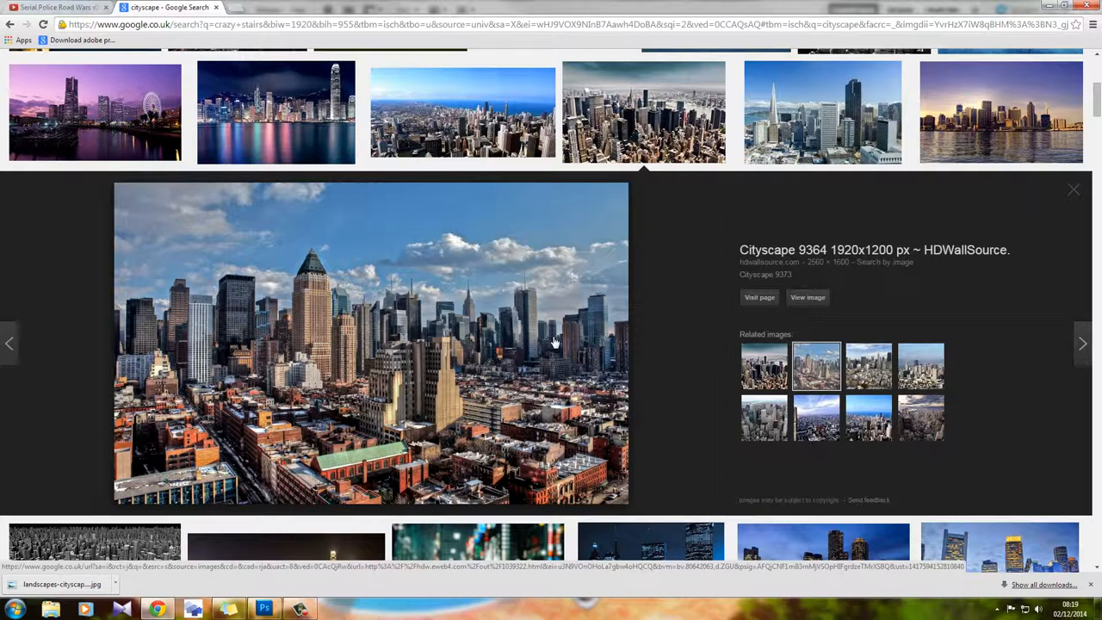
mouse_move(816, 319)
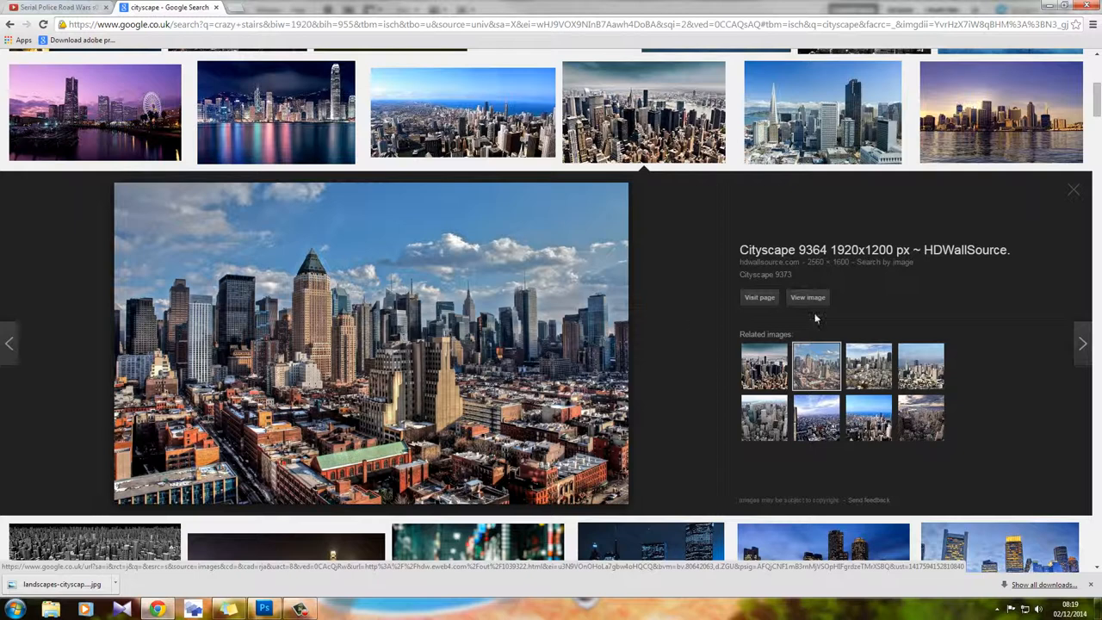
mouse_move(948, 274)
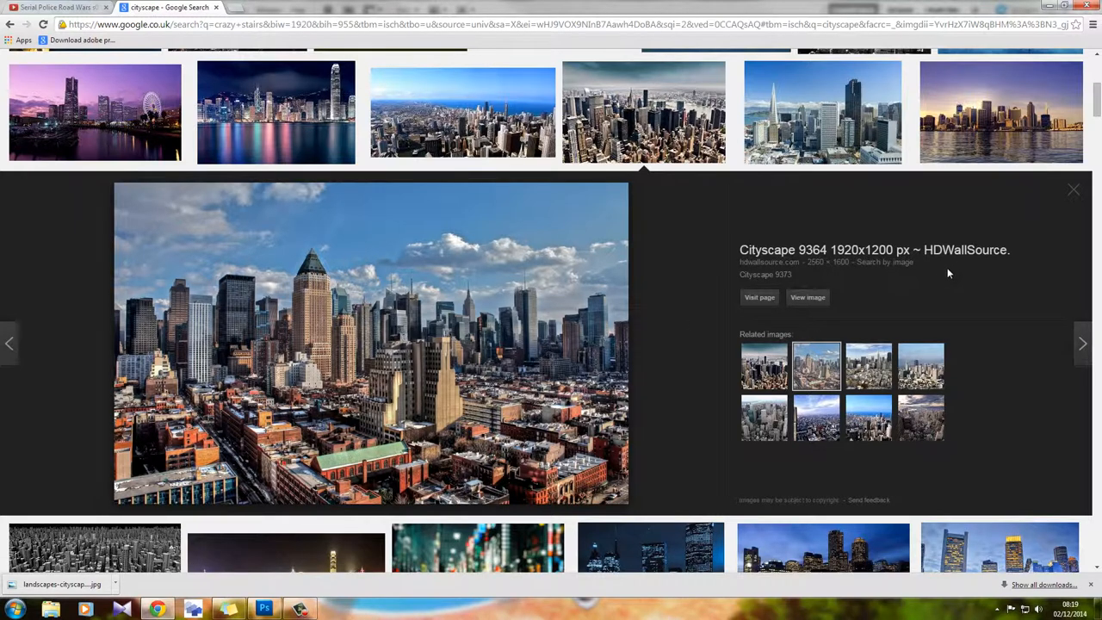
mouse_move(944, 274)
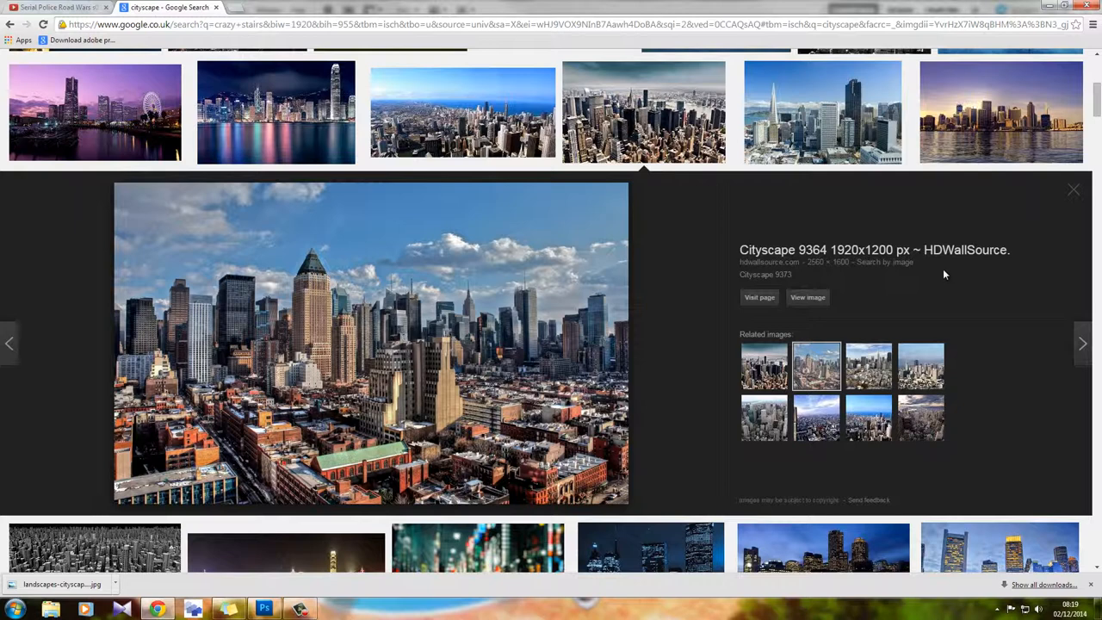
mouse_move(913, 282)
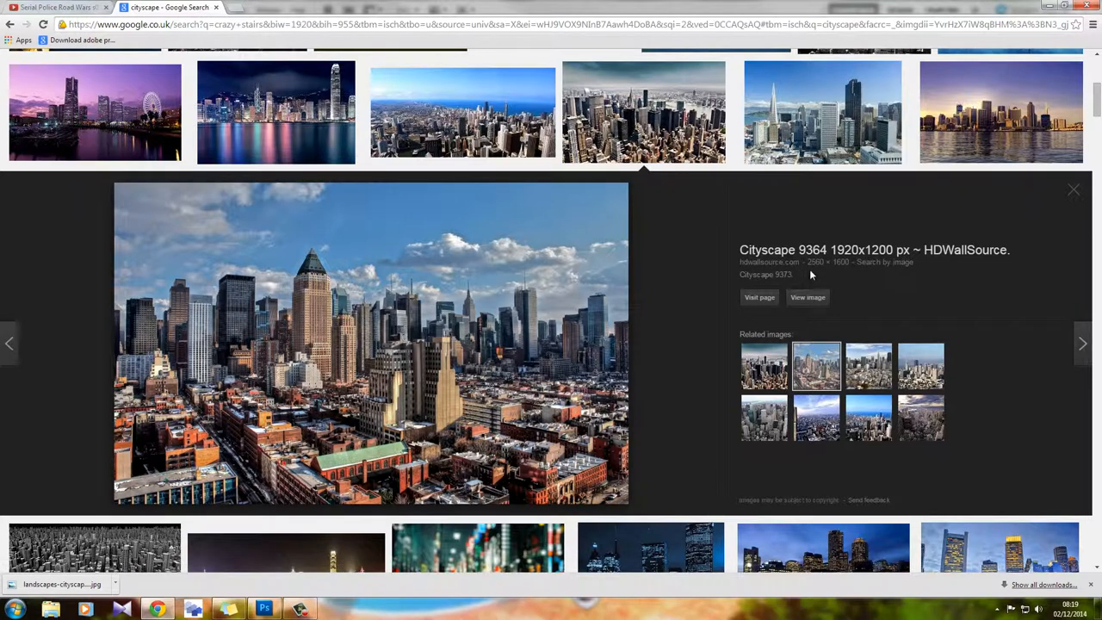
mouse_move(827, 262)
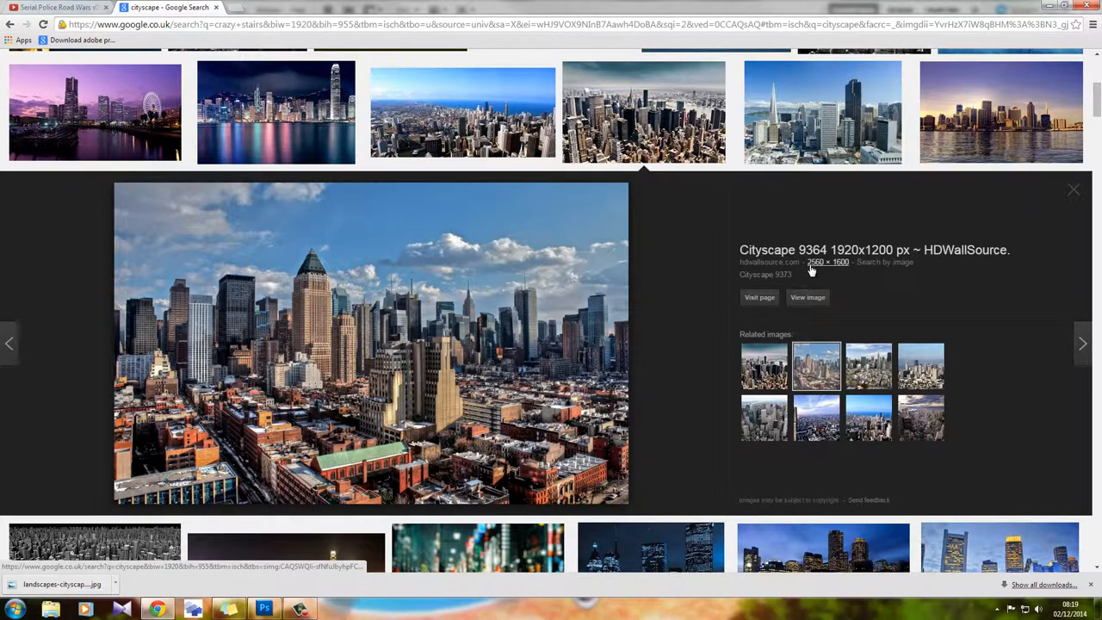
mouse_move(848, 271)
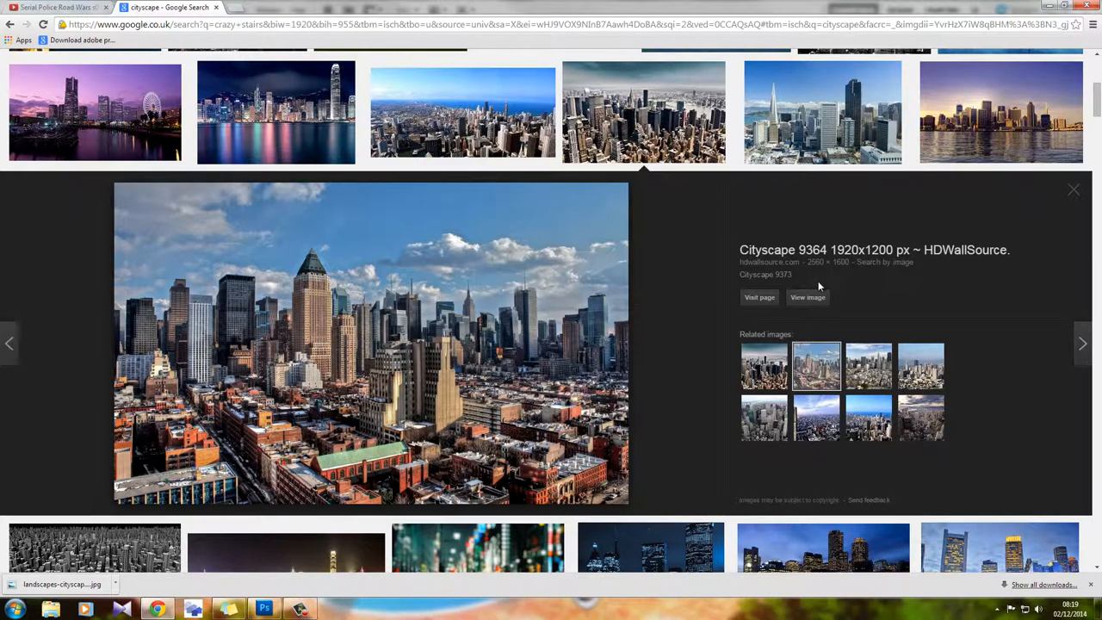
Leave the HDWallSource image results and return to the layered Photoshop document
click(264, 610)
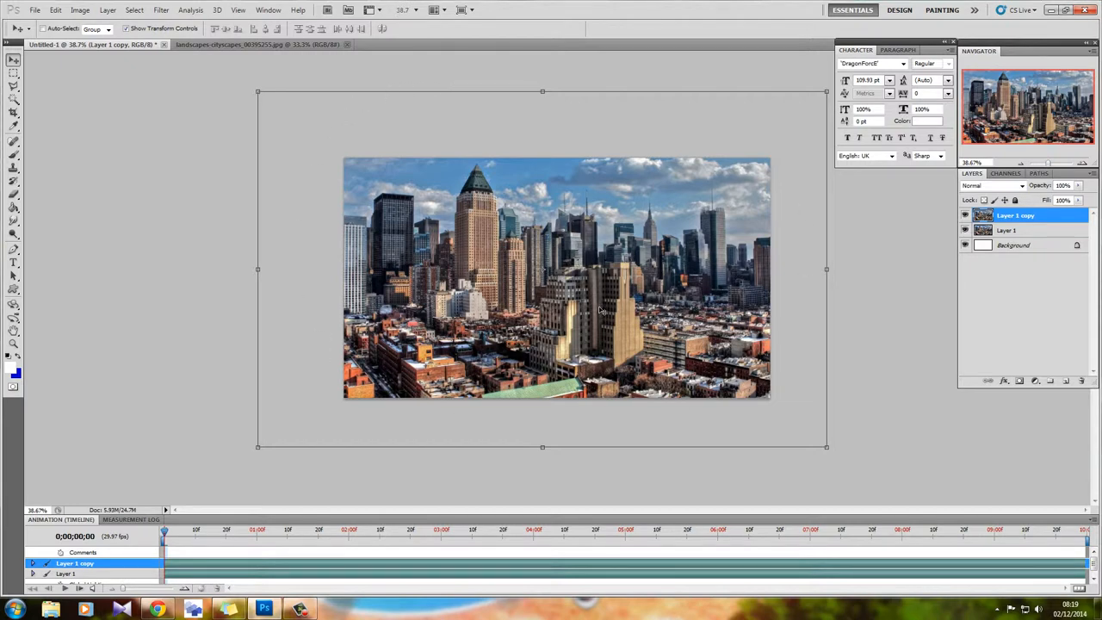
mouse_move(475, 211)
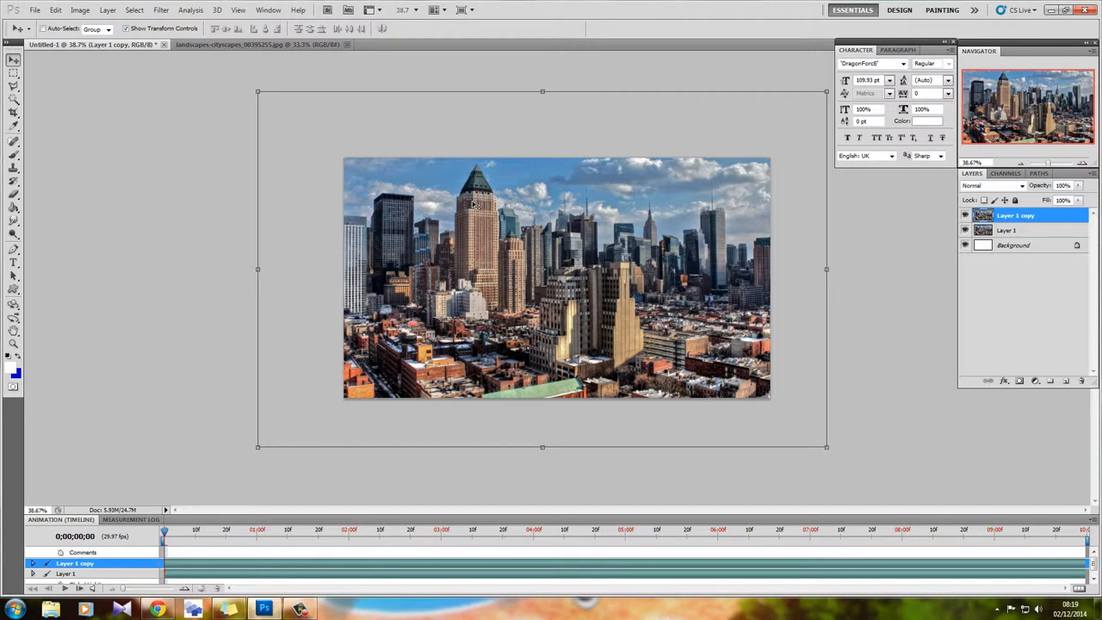
mouse_move(484, 211)
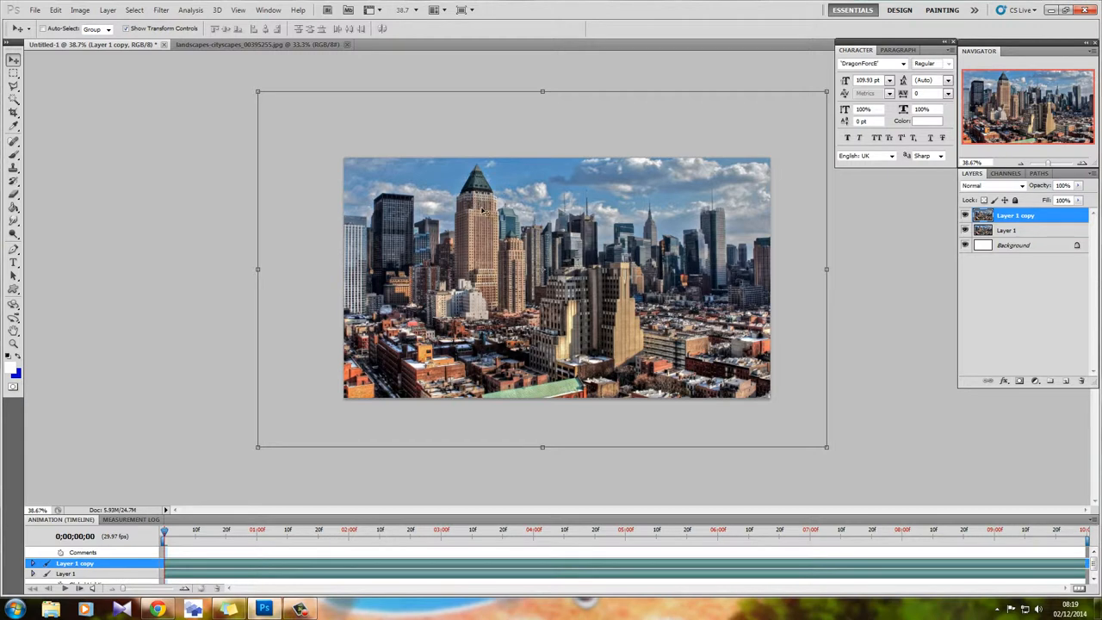
mouse_move(884, 215)
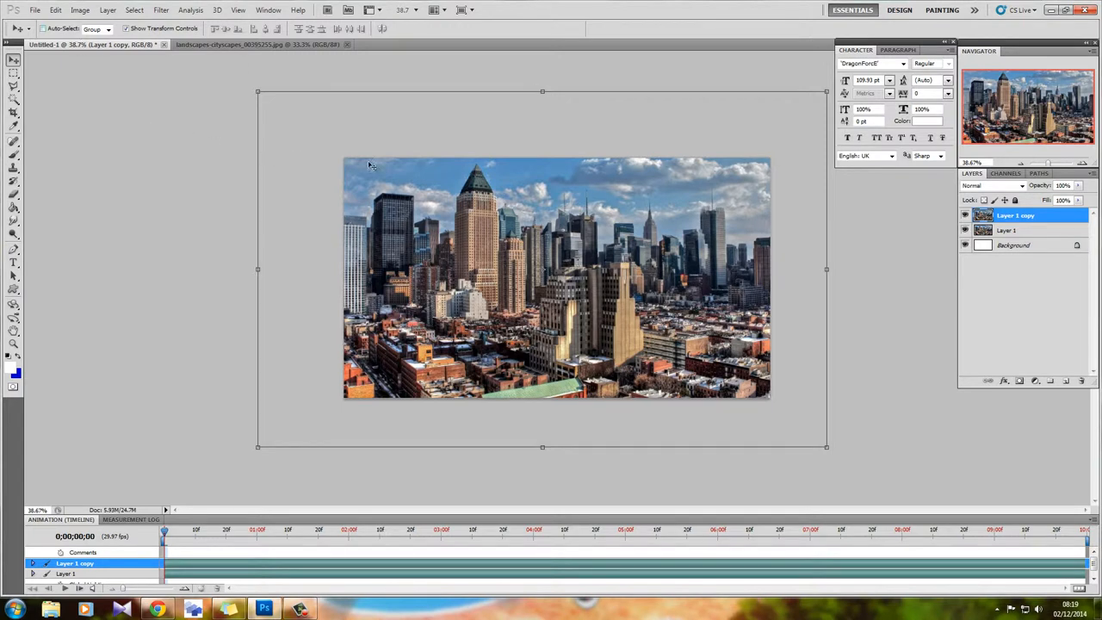
mouse_move(615, 269)
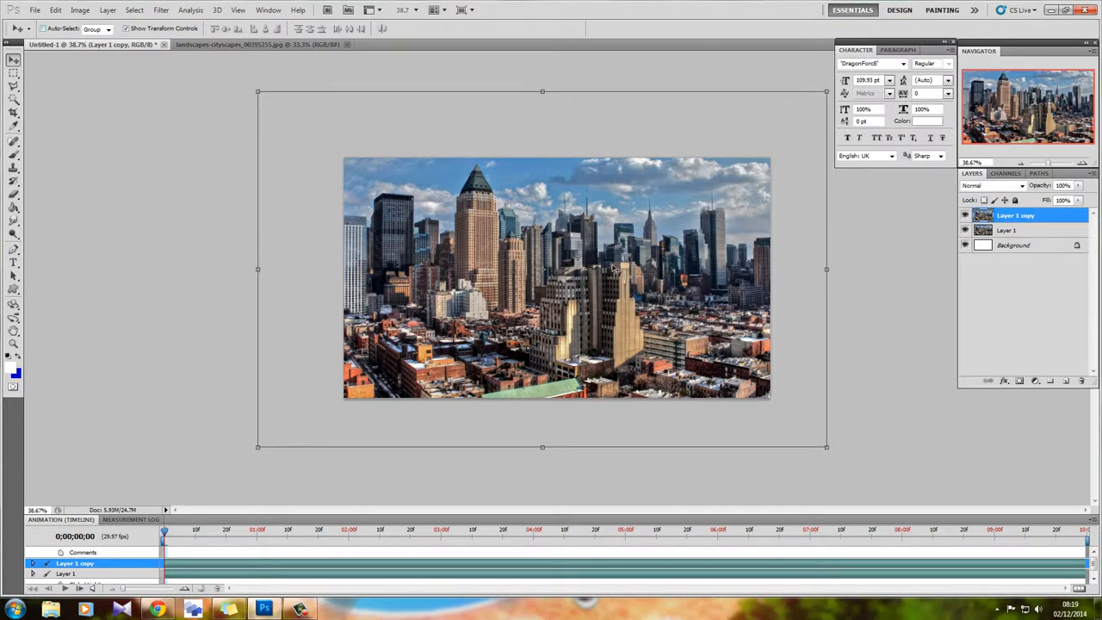
mouse_move(1044, 235)
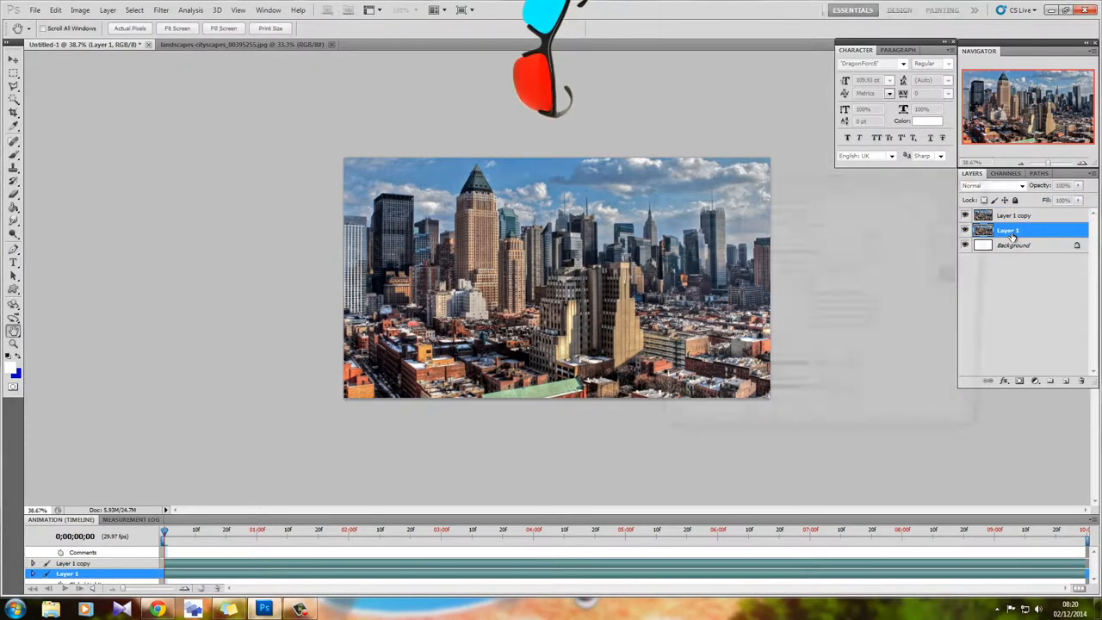
Rename Layer 1 to 'Blue' and begin renaming Layer 1 copy
double_click(1007, 229)
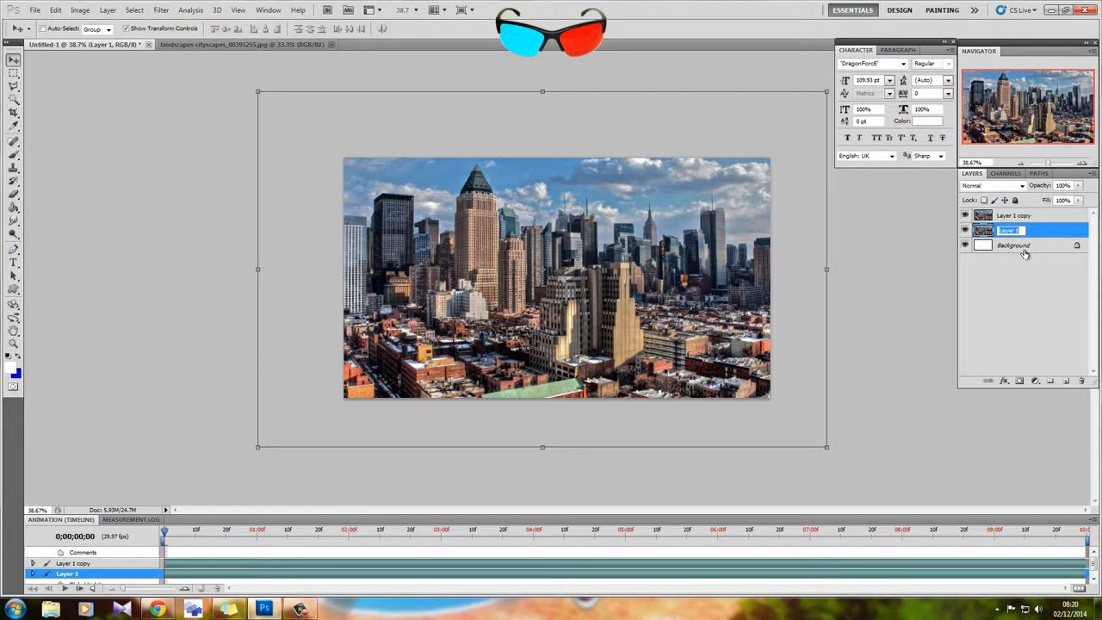
text(B)
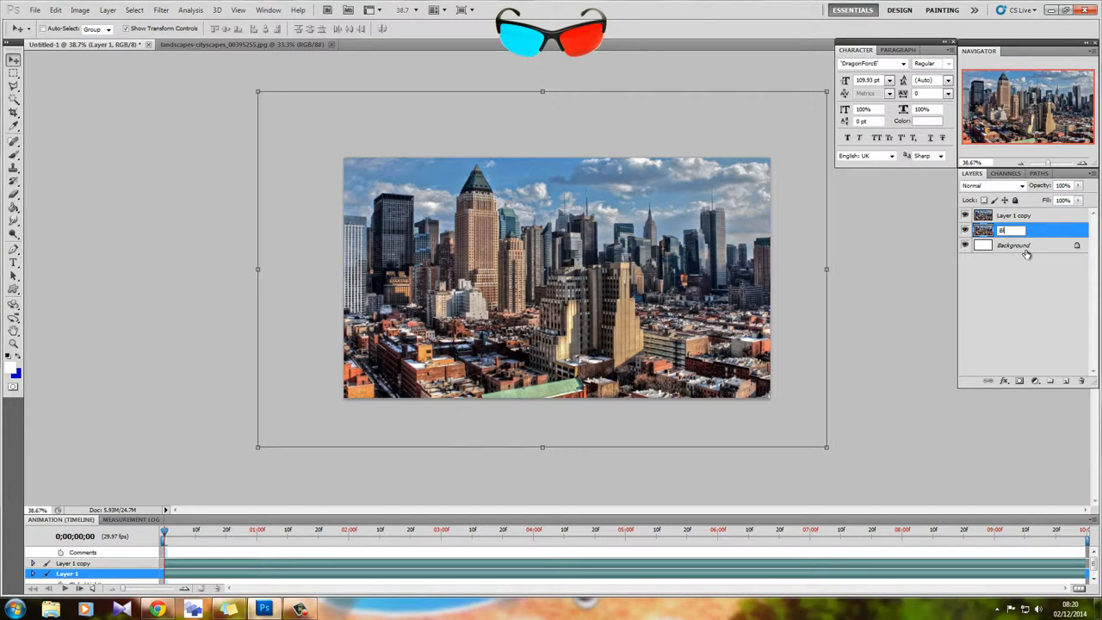
text(Blue)
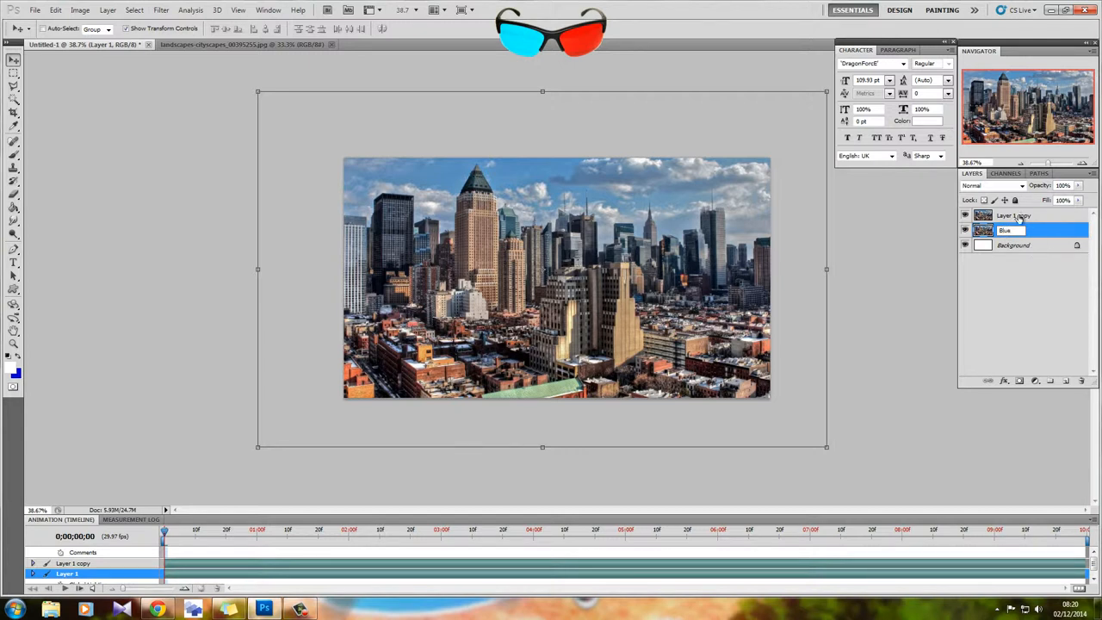
double_click(1013, 215)
text(Red)
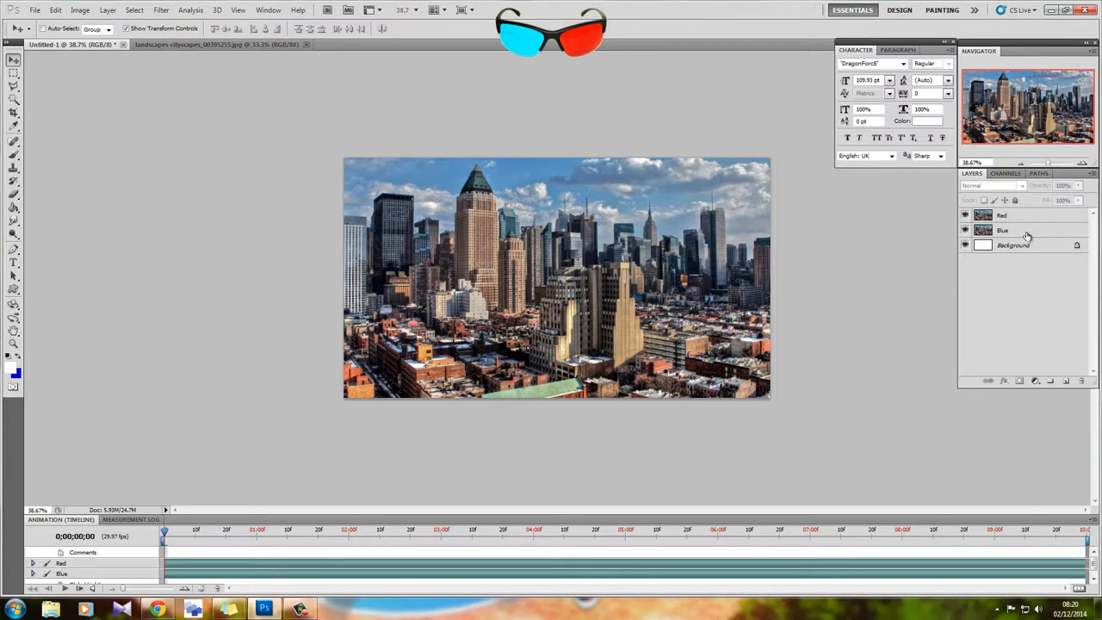
mouse_move(1023, 232)
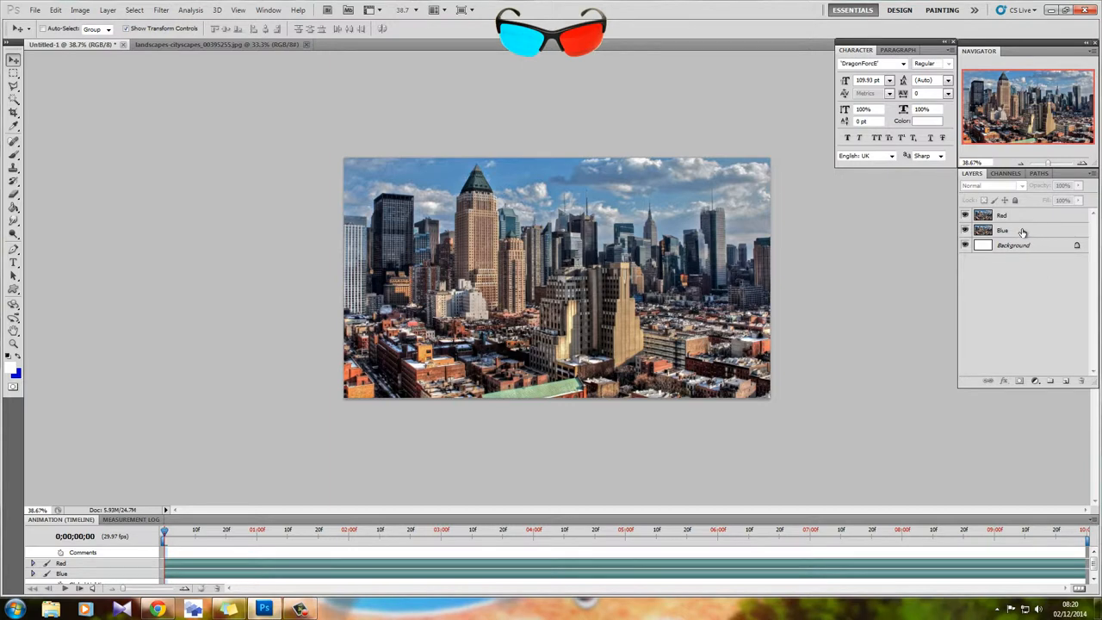
Exclude the red channel from the Blue layer and keep only red on the Red layer
double_click(1002, 229)
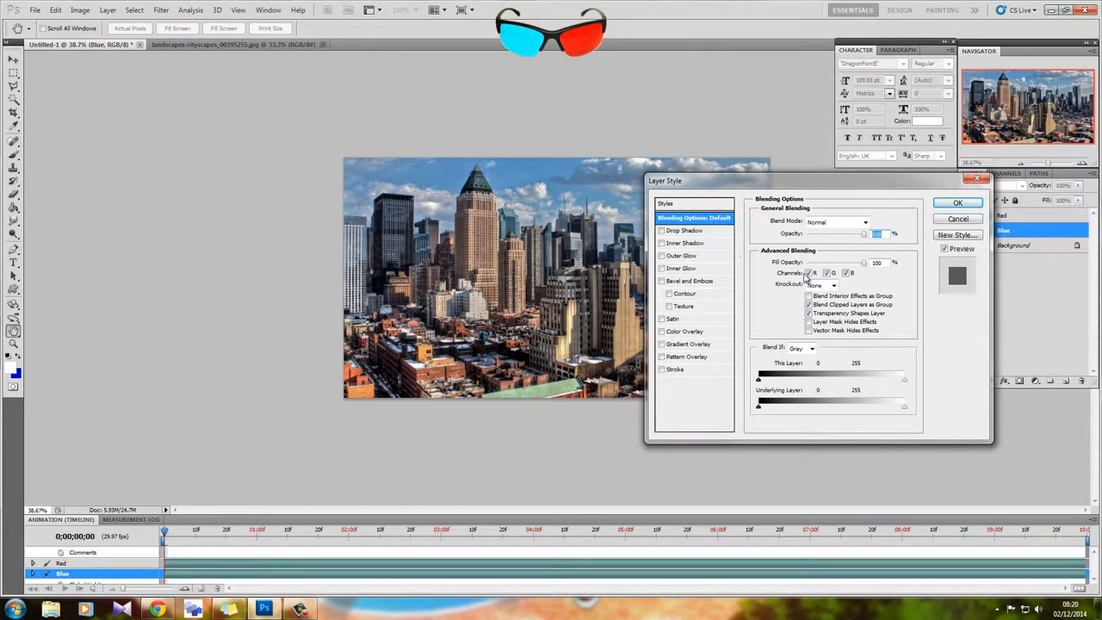
drag(664, 181, 611, 180)
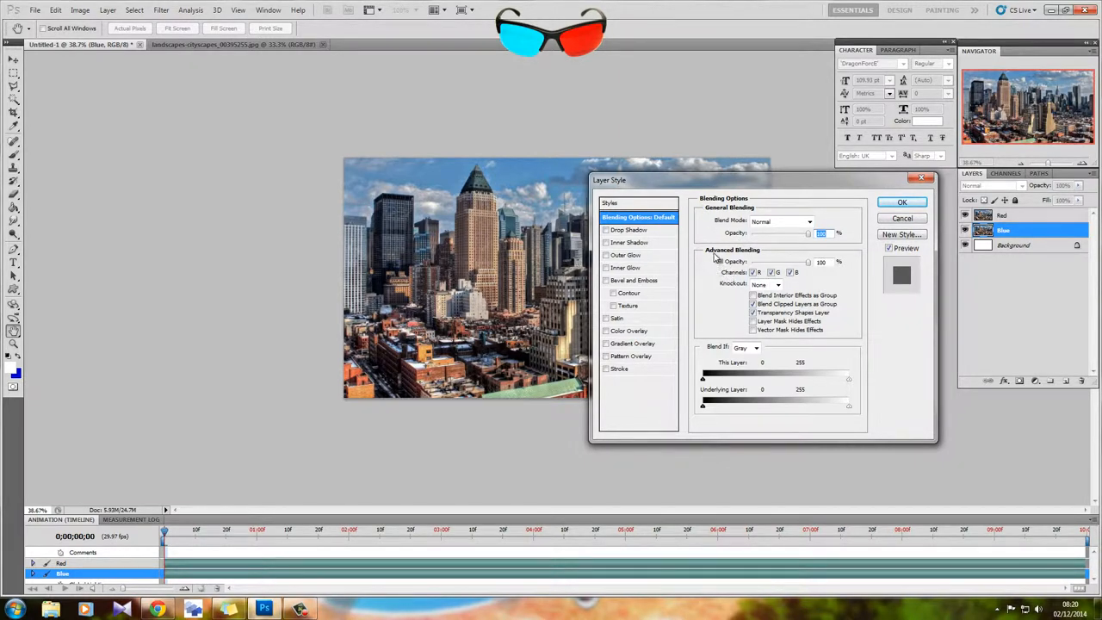
mouse_move(825, 284)
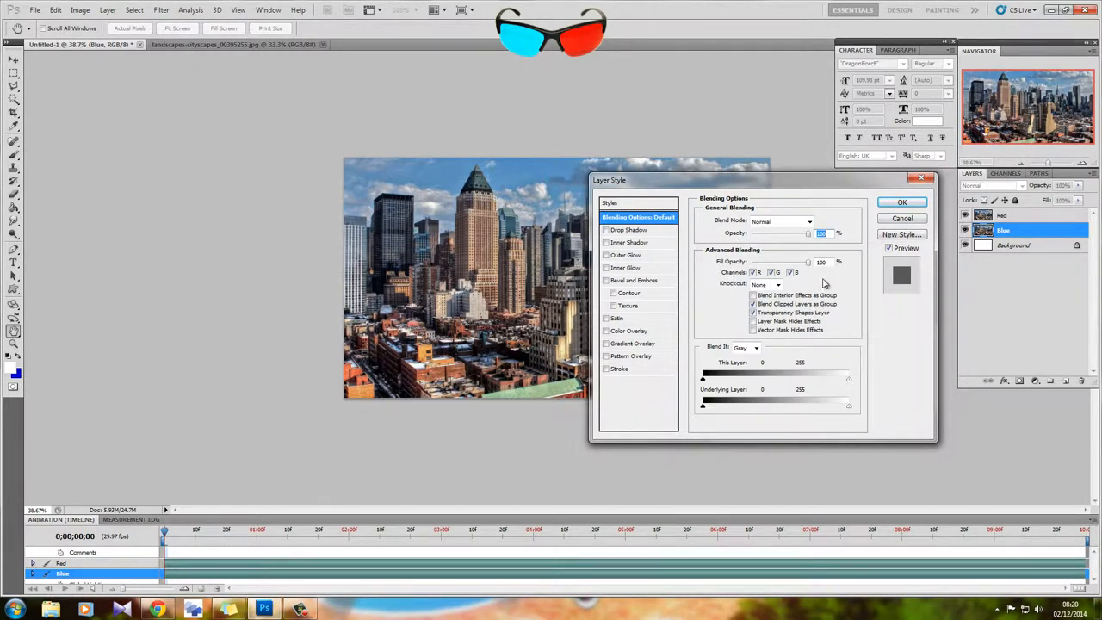
click(753, 272)
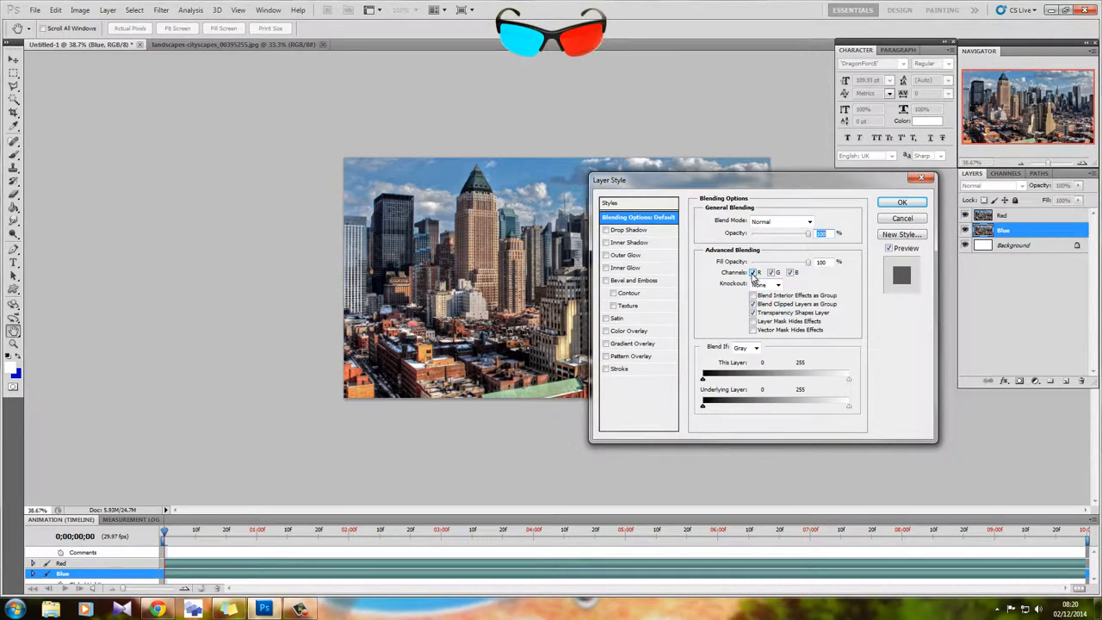
click(753, 272)
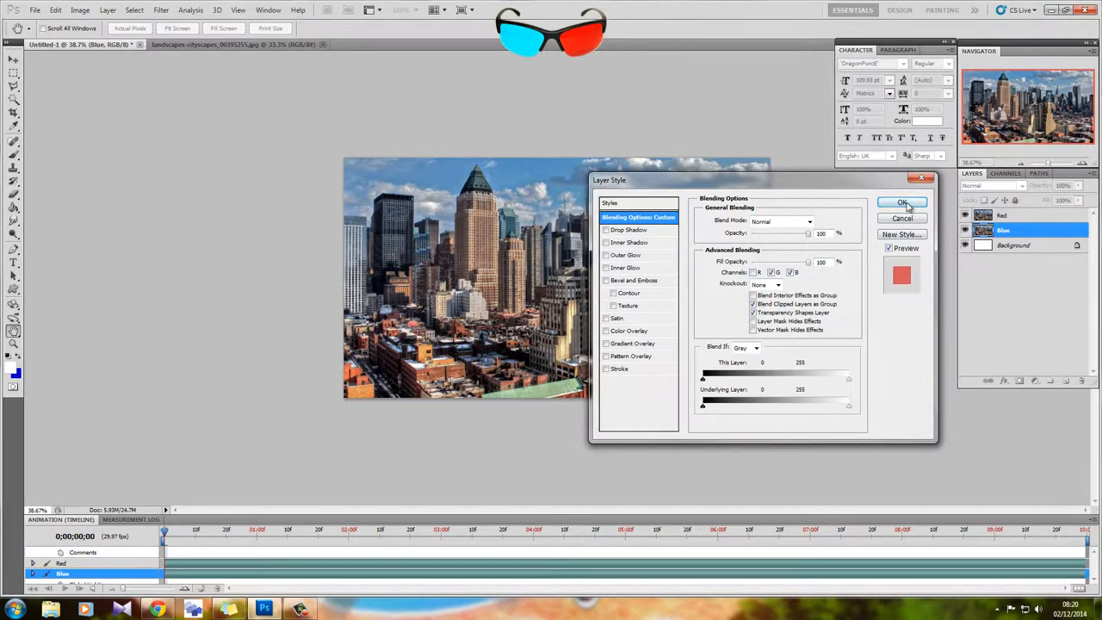
click(902, 202)
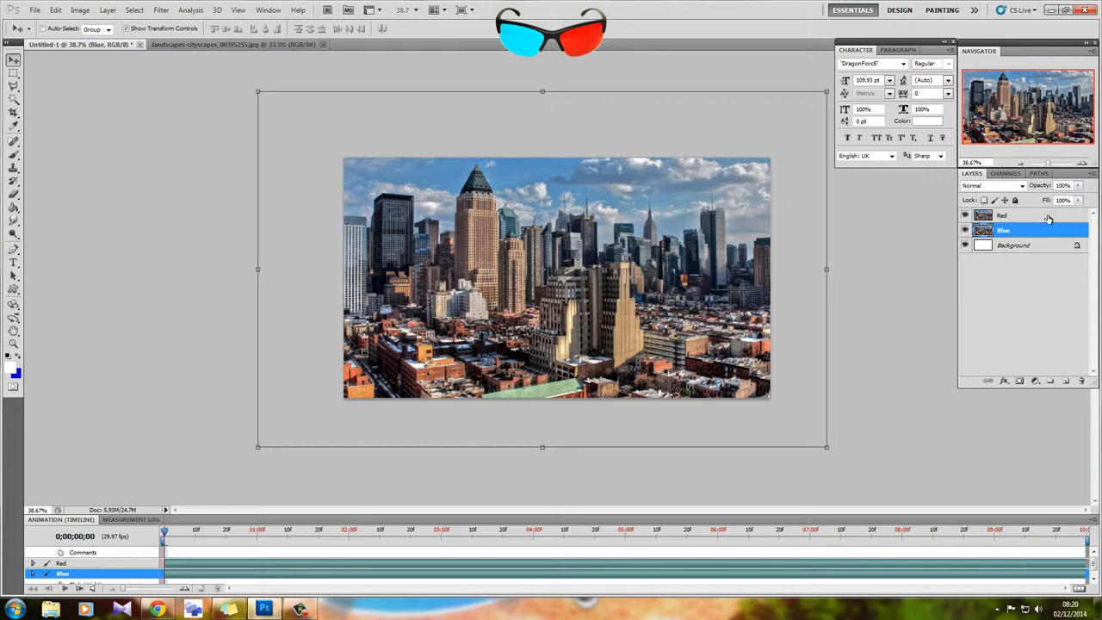
double_click(1020, 215)
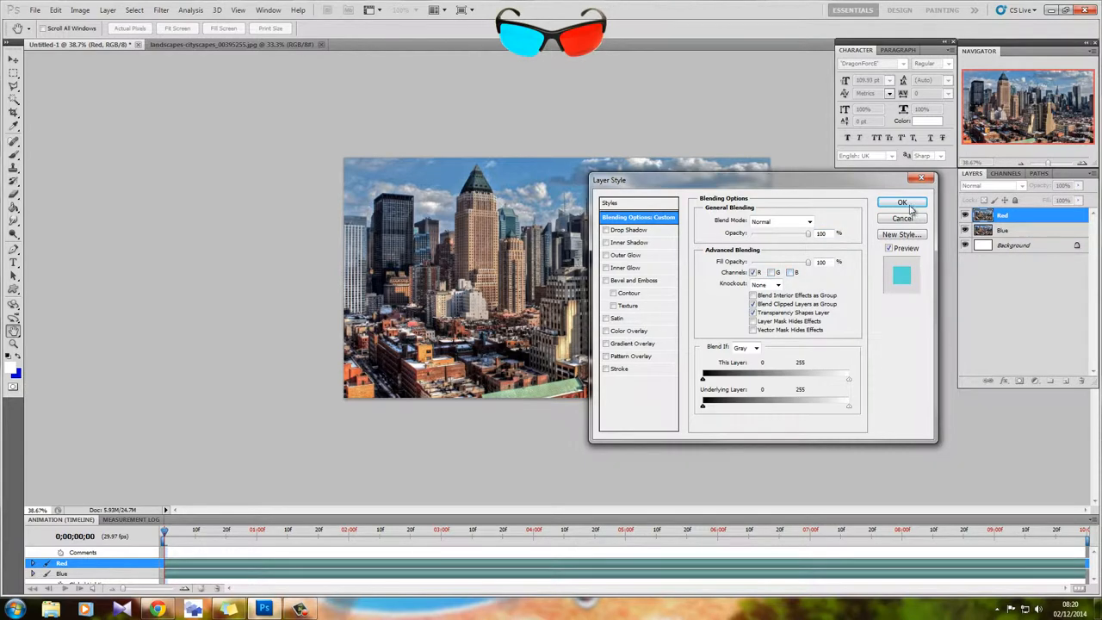
click(902, 202)
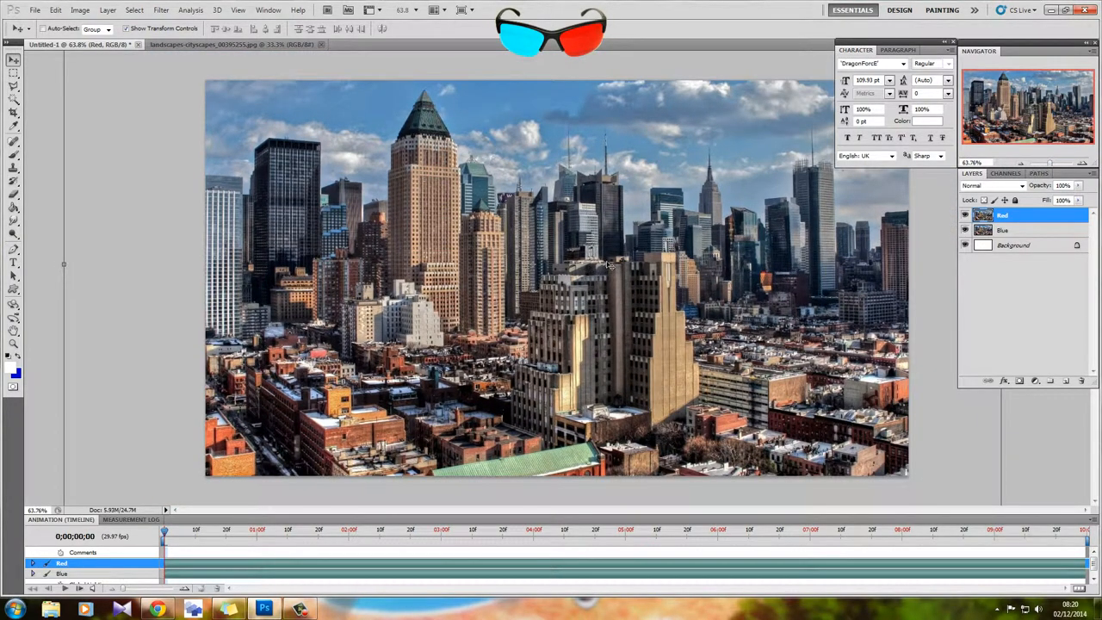
mouse_move(1035, 220)
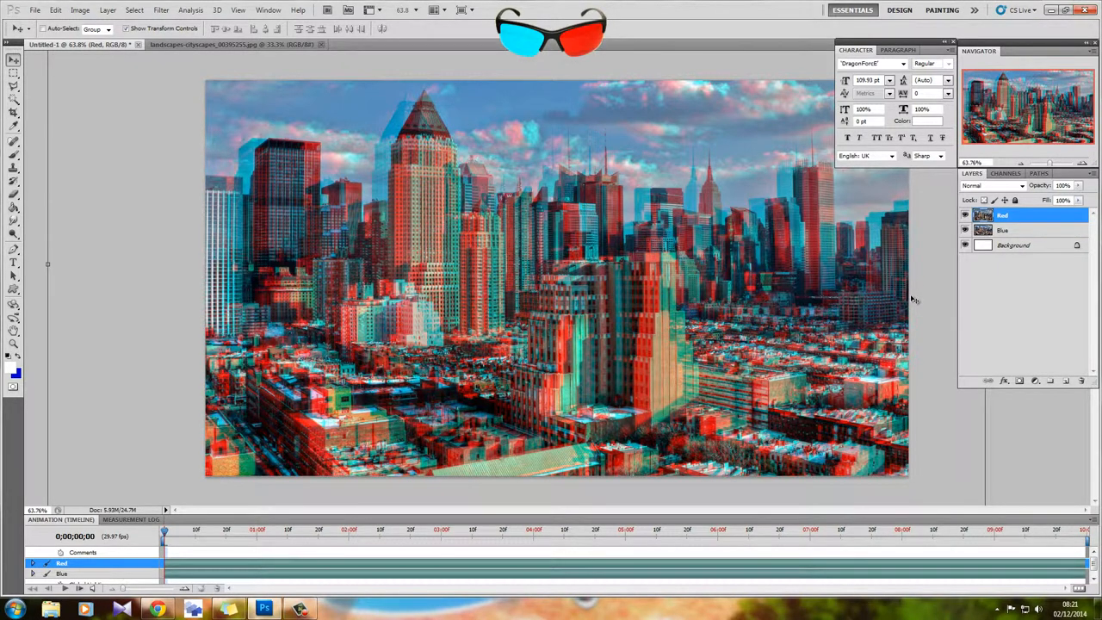
mouse_move(903, 299)
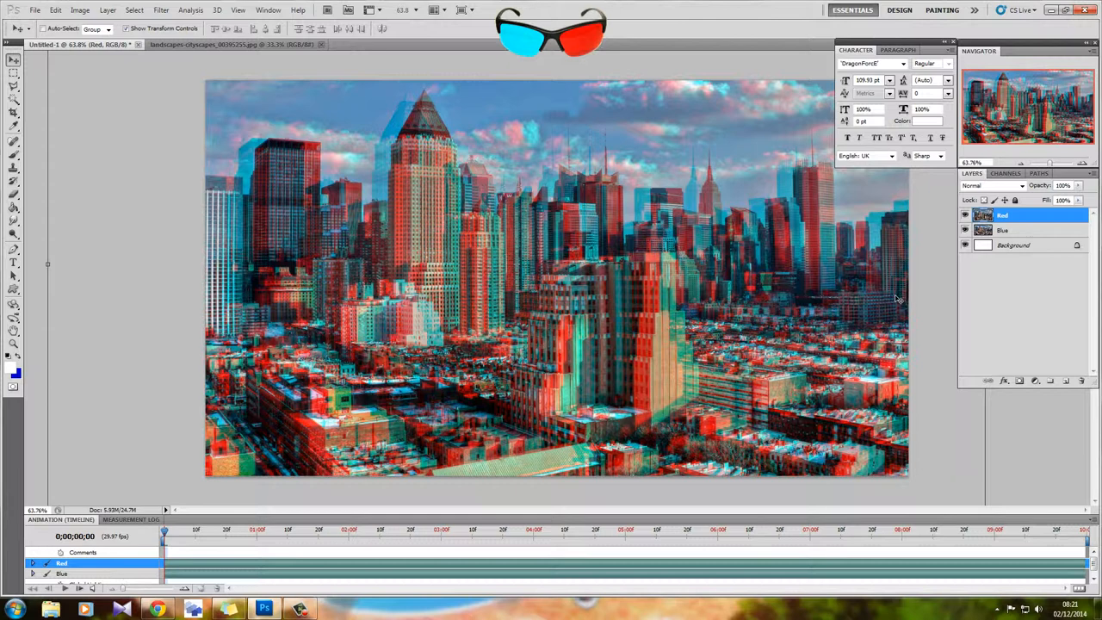
mouse_move(971, 327)
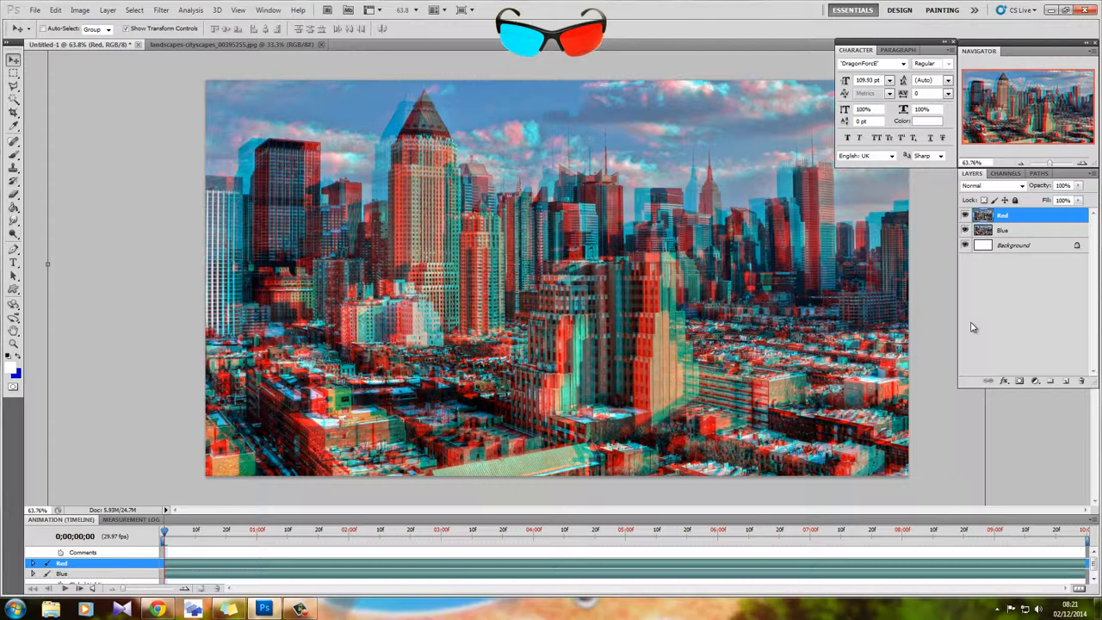
mouse_move(964, 328)
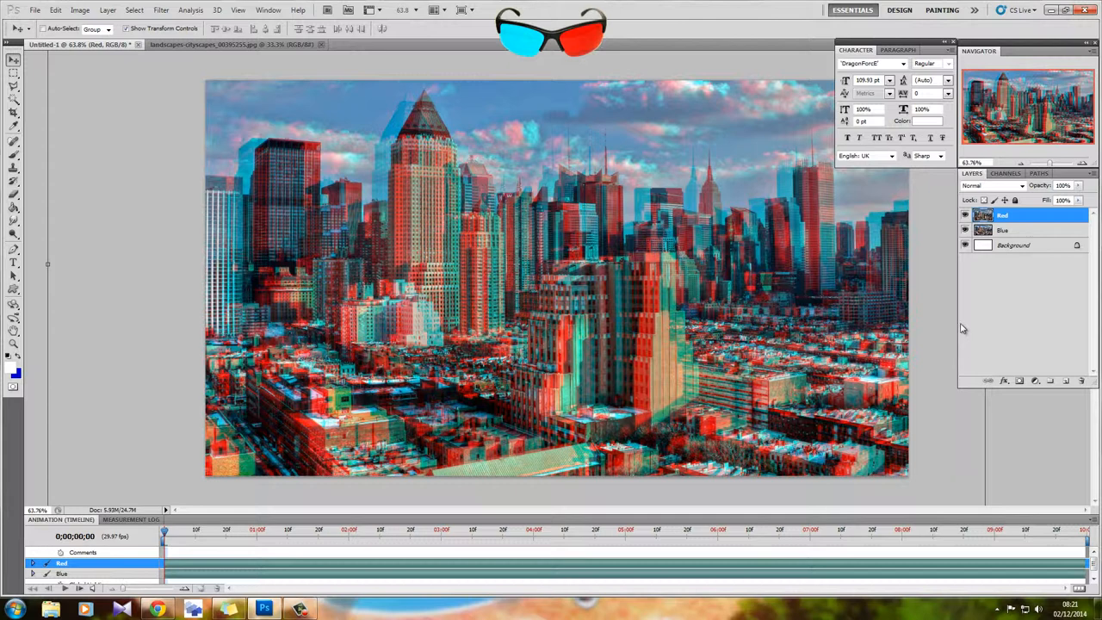
mouse_move(971, 328)
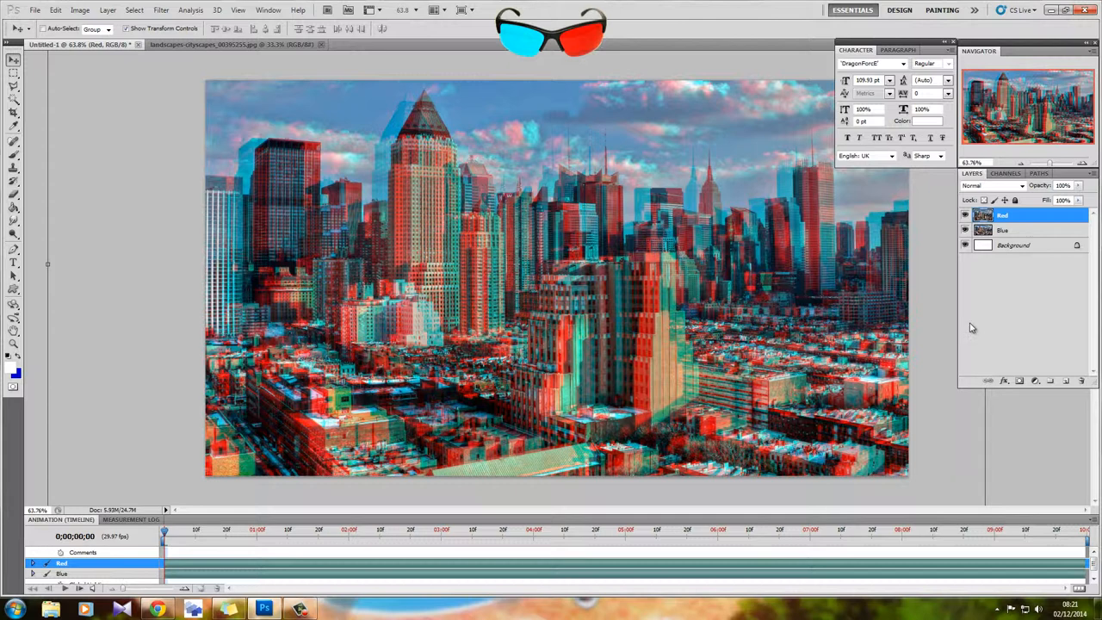
mouse_move(977, 327)
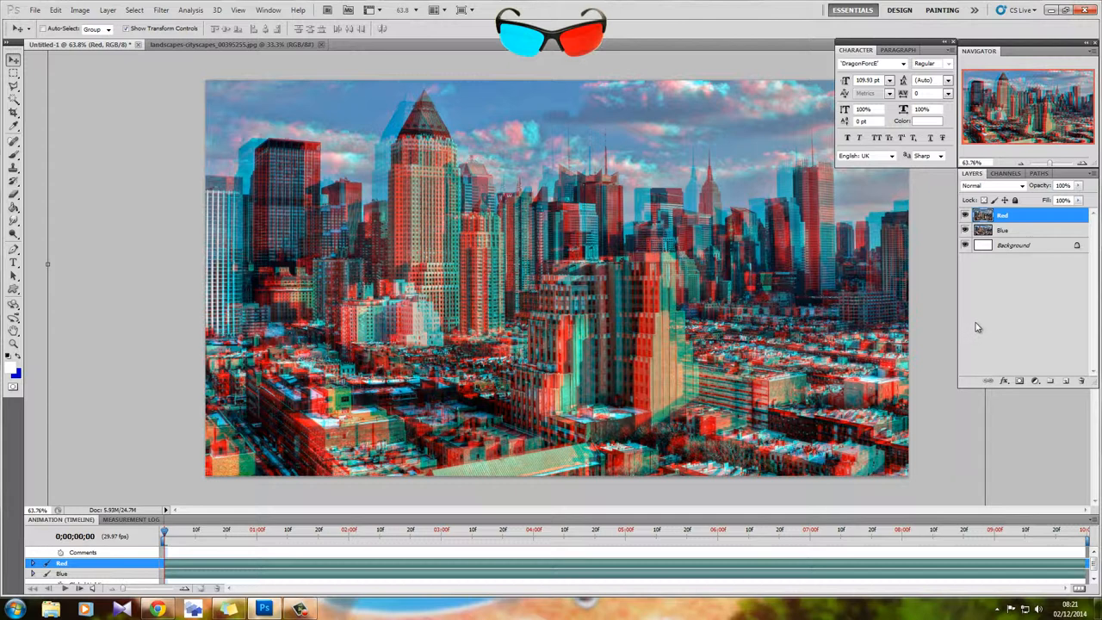
mouse_move(1008, 326)
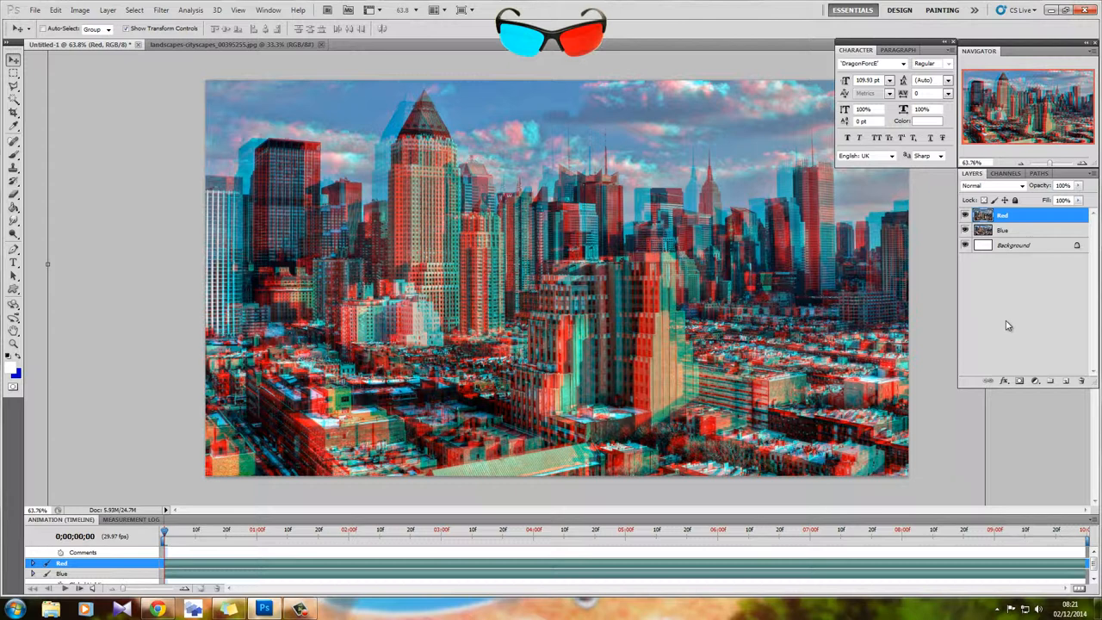
mouse_move(1014, 352)
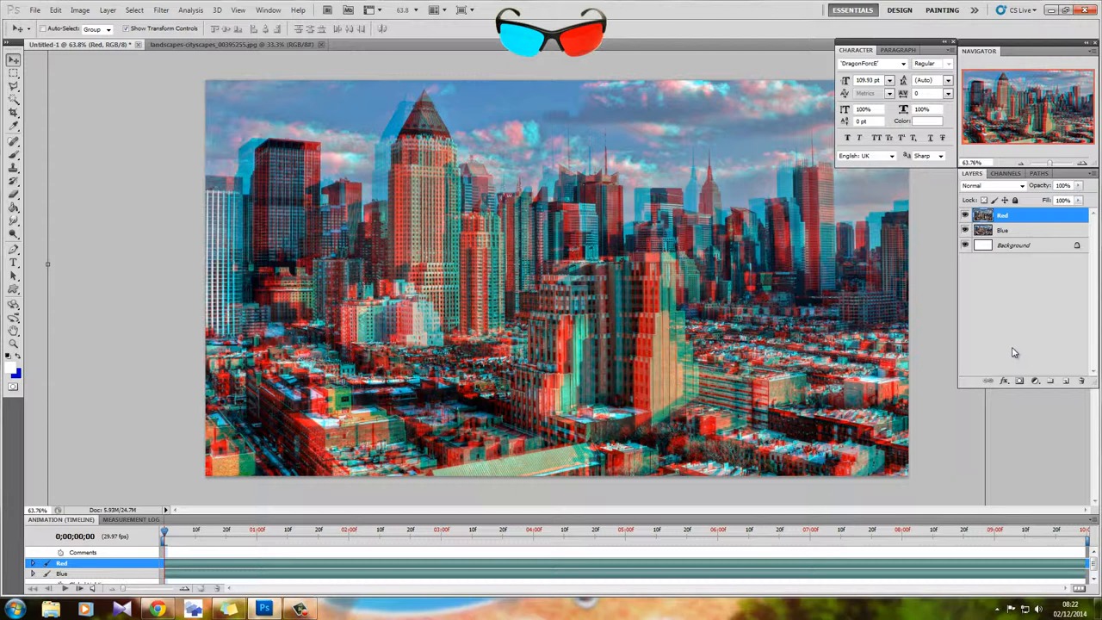
mouse_move(1013, 352)
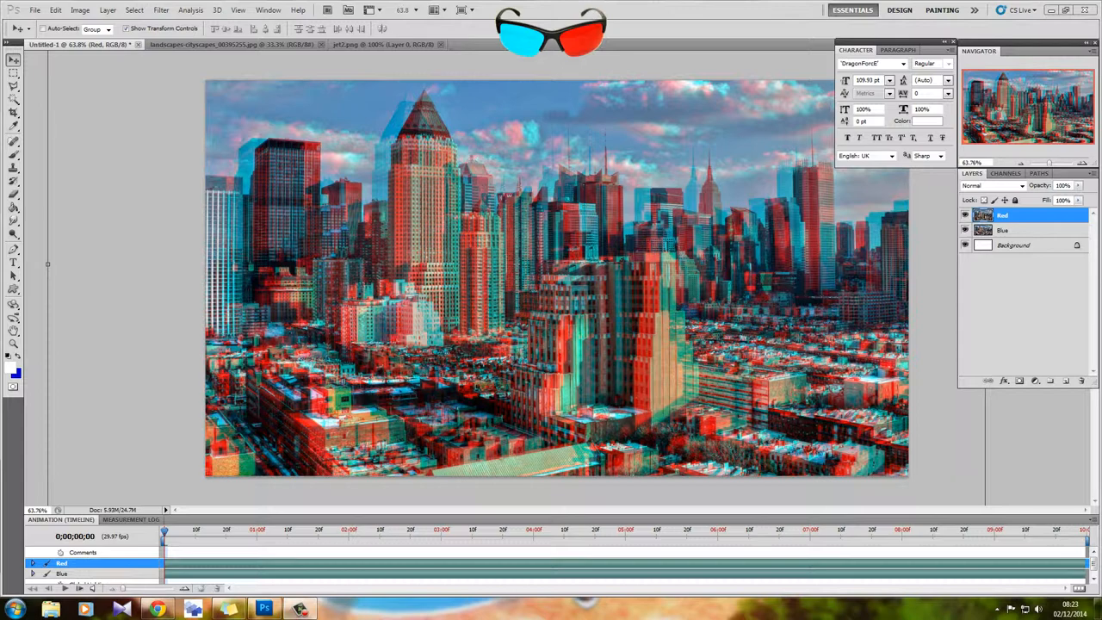
Make the jet2.png document the active tab
click(383, 44)
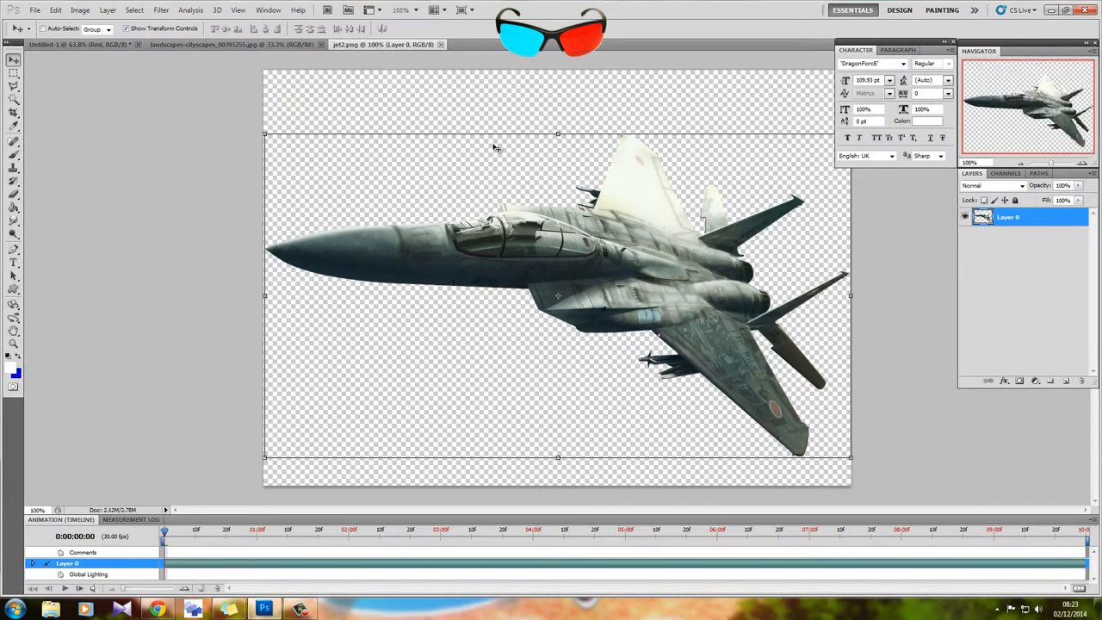
mouse_move(517, 164)
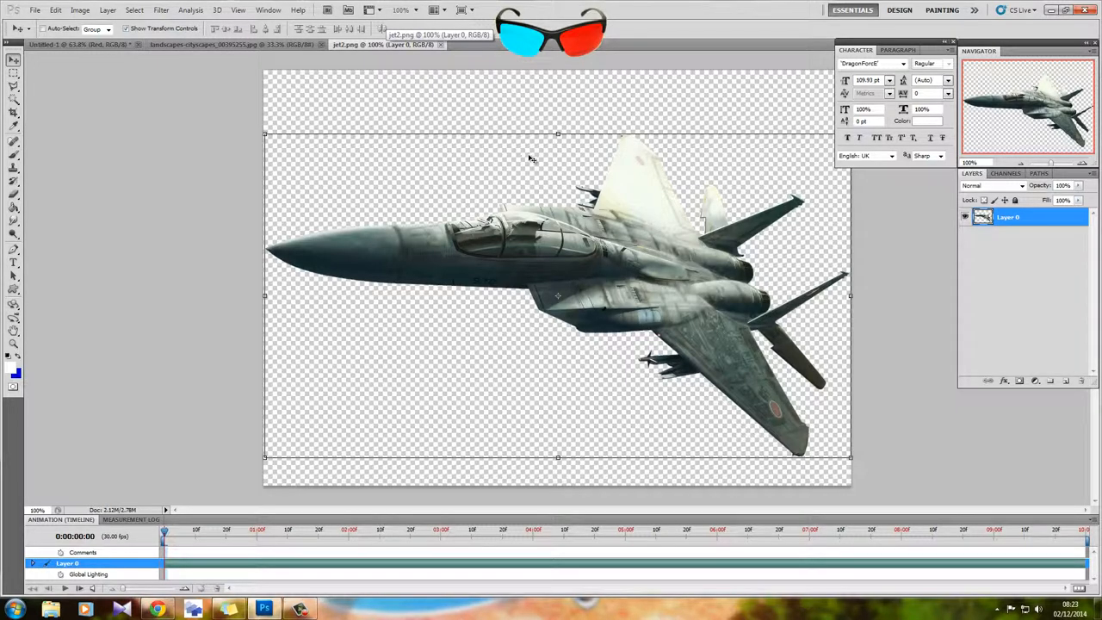
mouse_move(396, 99)
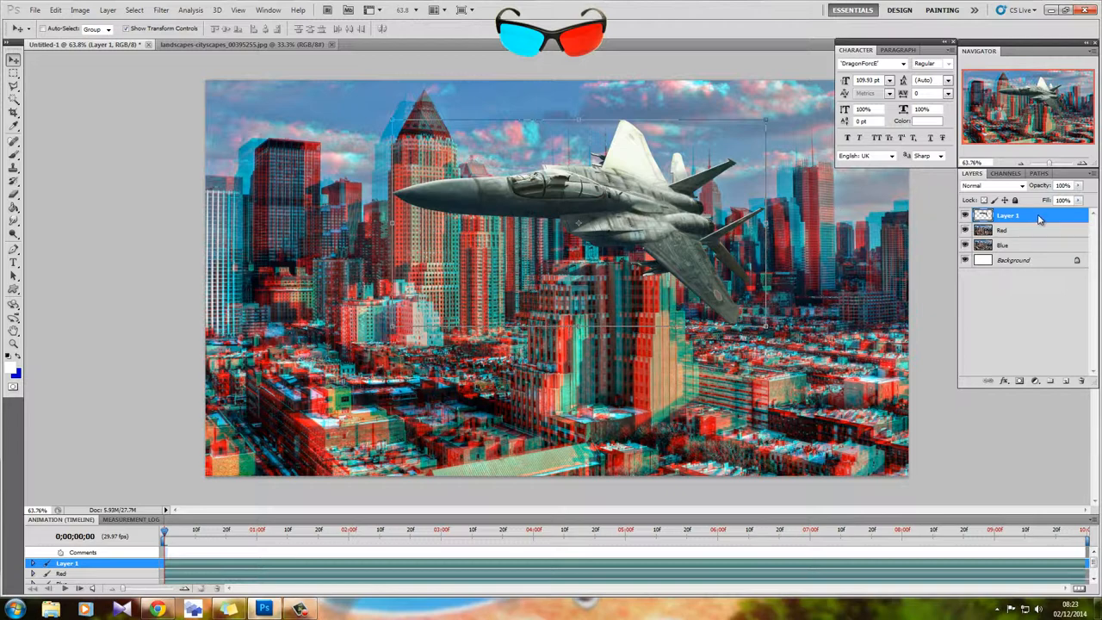
mouse_move(1036, 218)
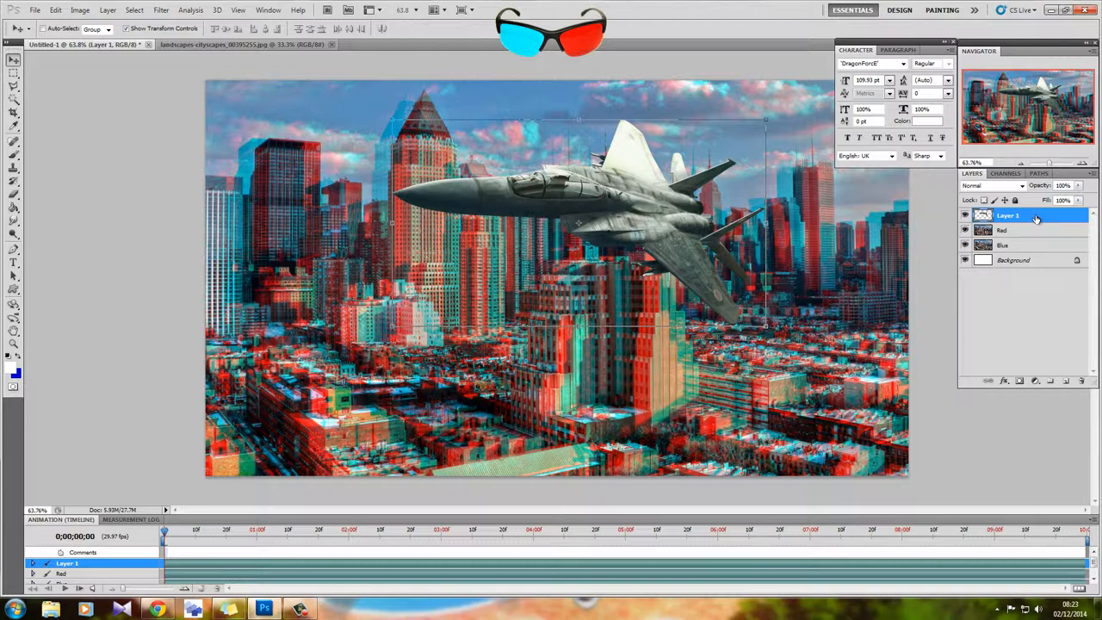
mouse_move(586, 214)
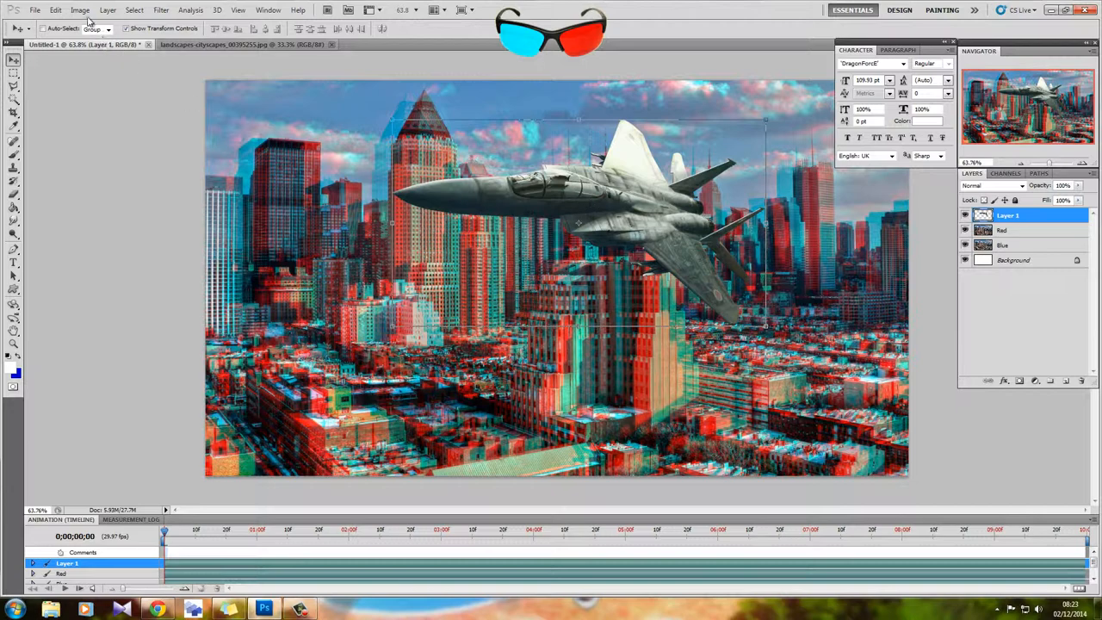
Open the Image menu to reach Adjustments > Variations for the jet layer
click(80, 10)
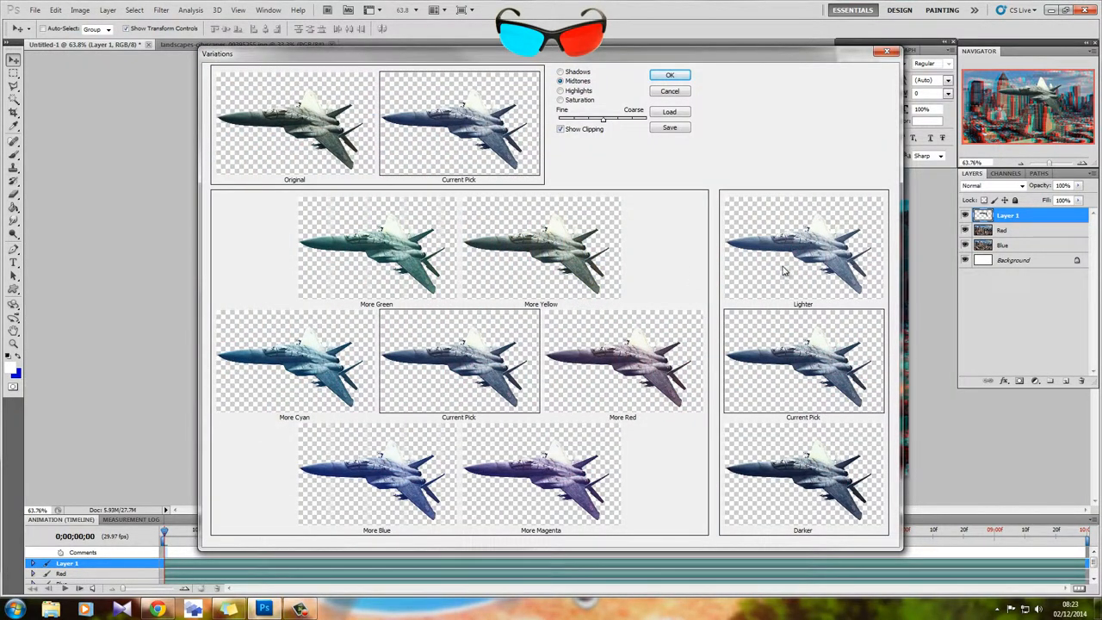
Apply the More Blue variation to the fighter jet
click(669, 75)
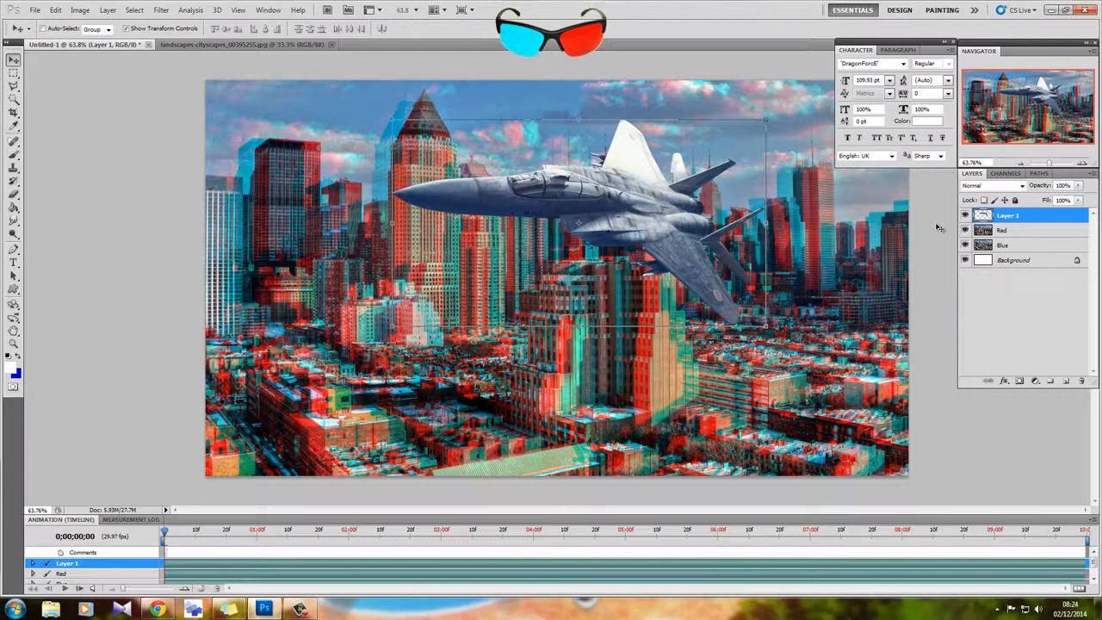
mouse_move(460, 297)
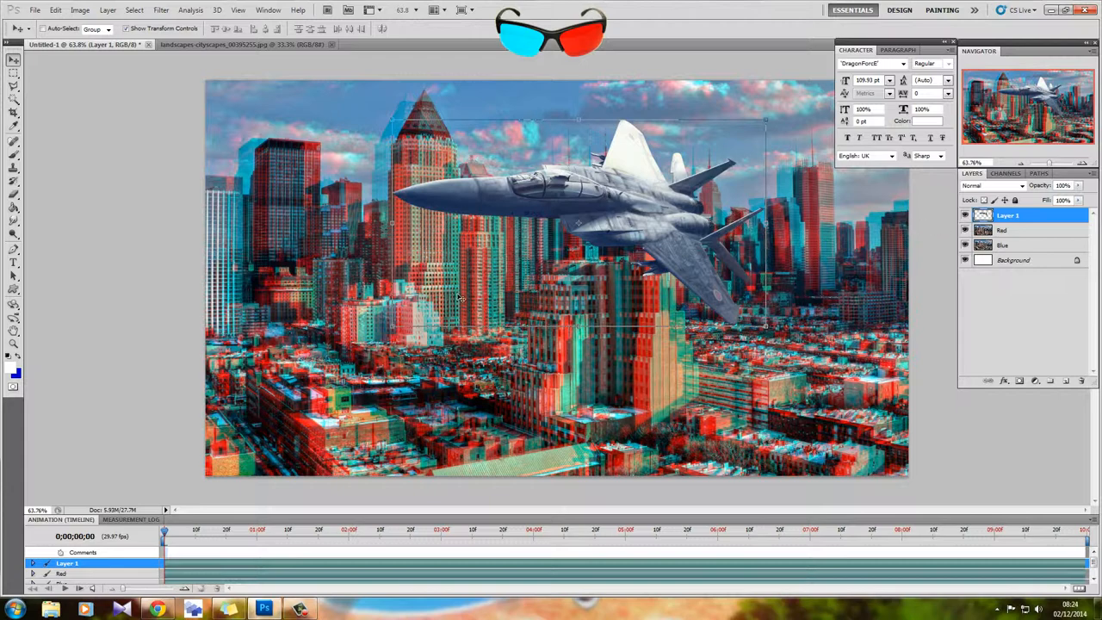
click(1002, 244)
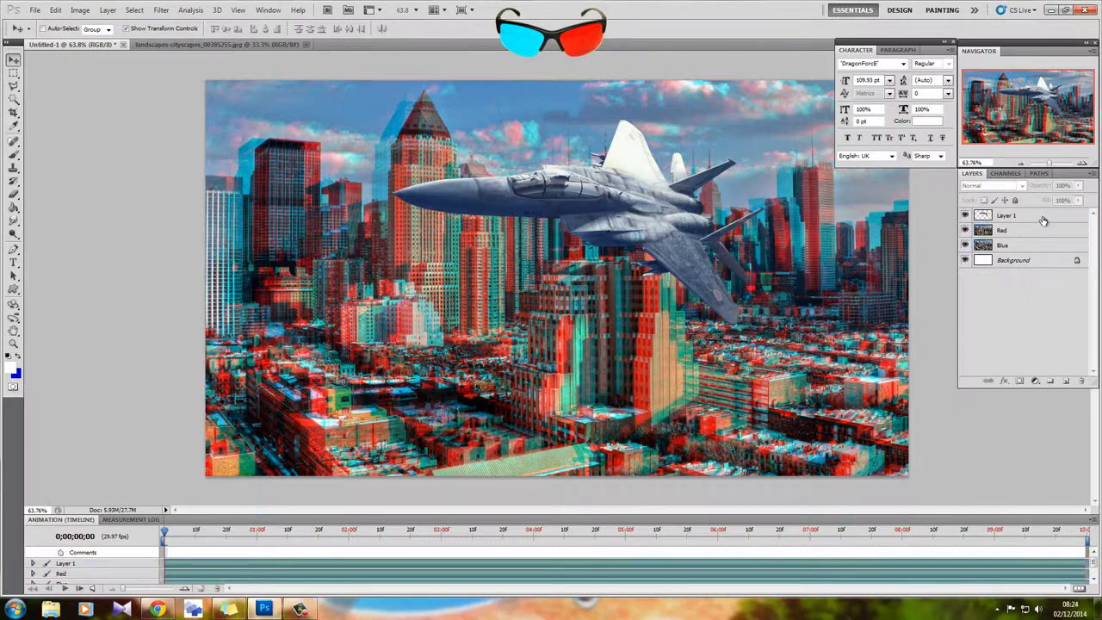
click(1007, 215)
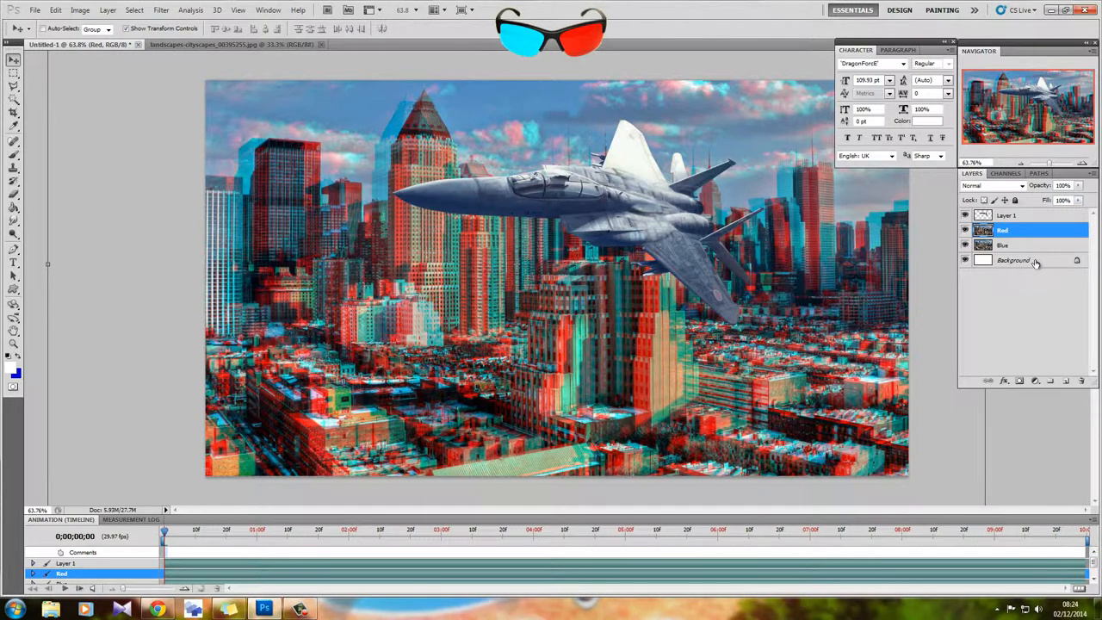
click(1007, 215)
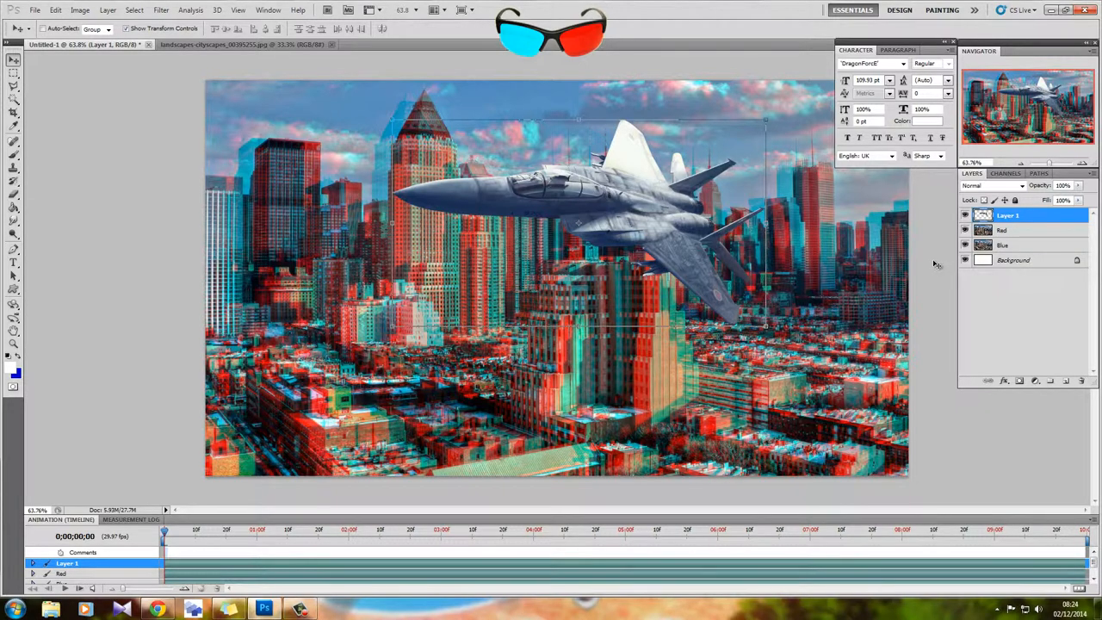
mouse_move(929, 264)
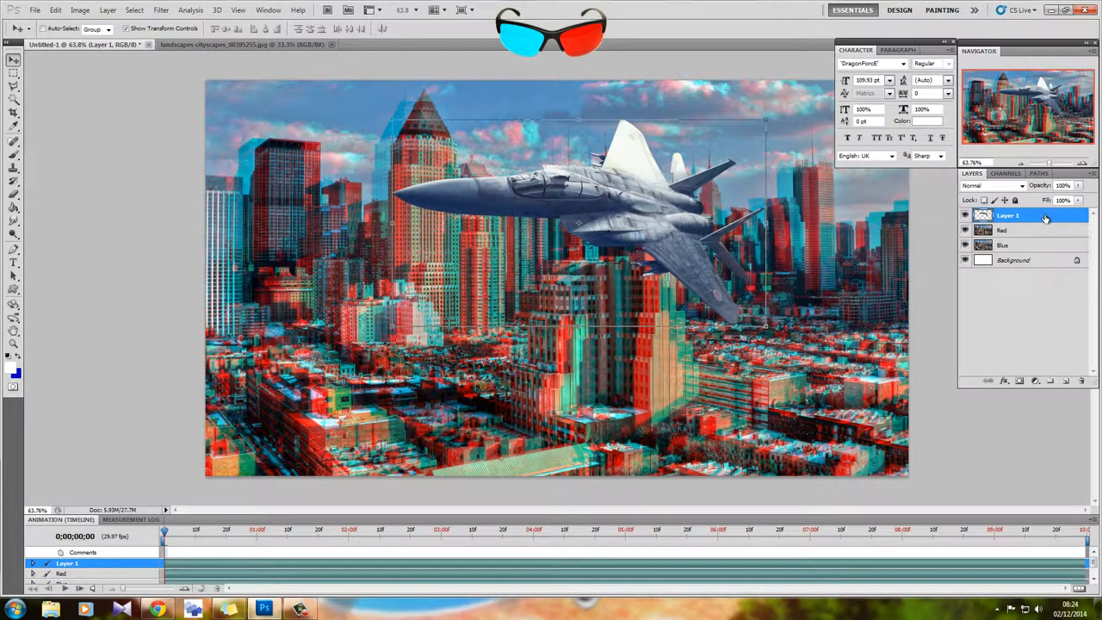
Duplicate the jet layer with Ctrl+J and open Layer 1 copy's Layer Style
key(ctrl+j)
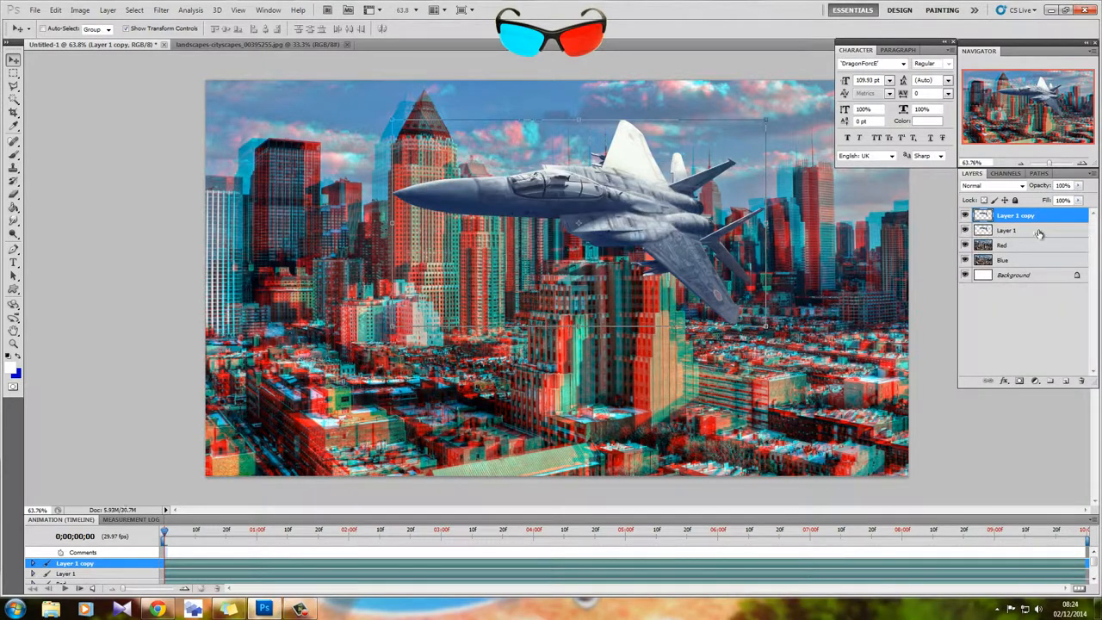
double_click(1007, 229)
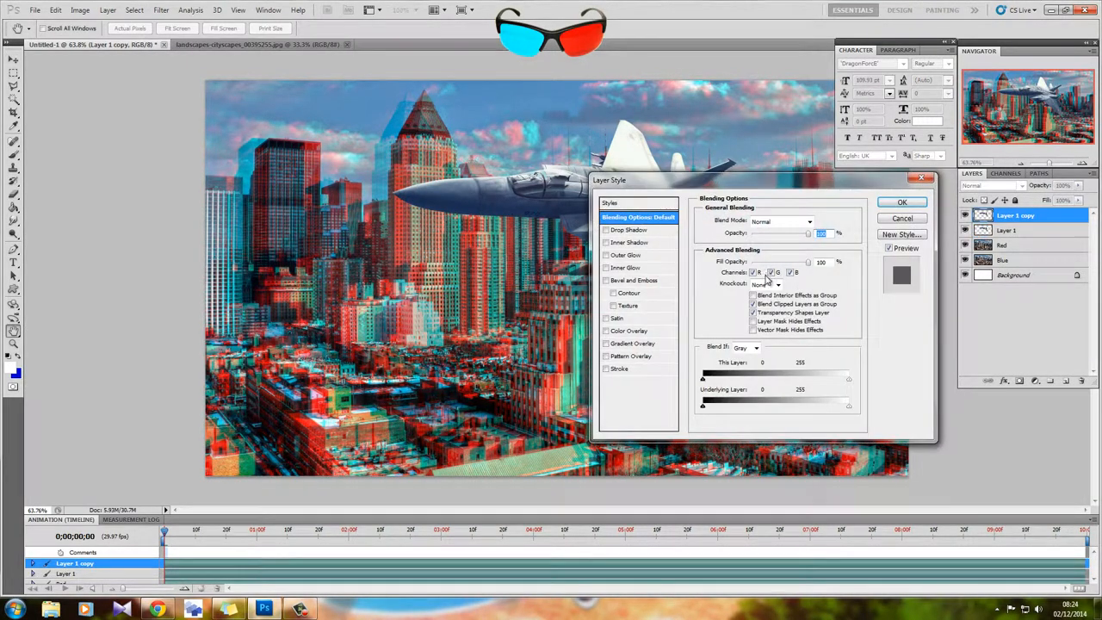
Limit the jet copy's Advanced Blending channels to red only and confirm
click(770, 272)
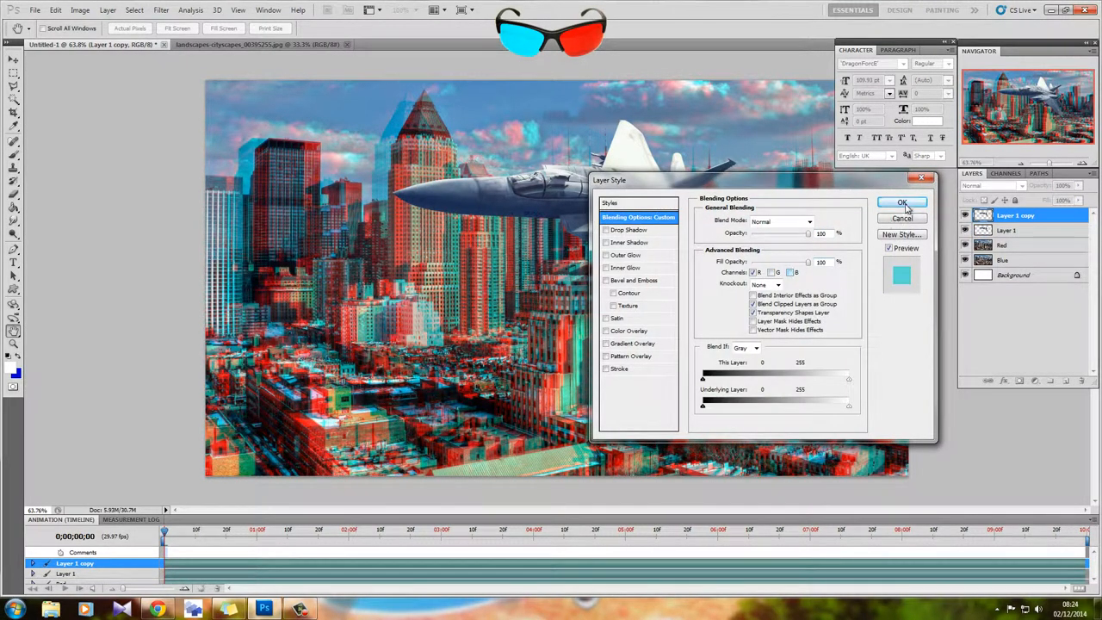
click(901, 202)
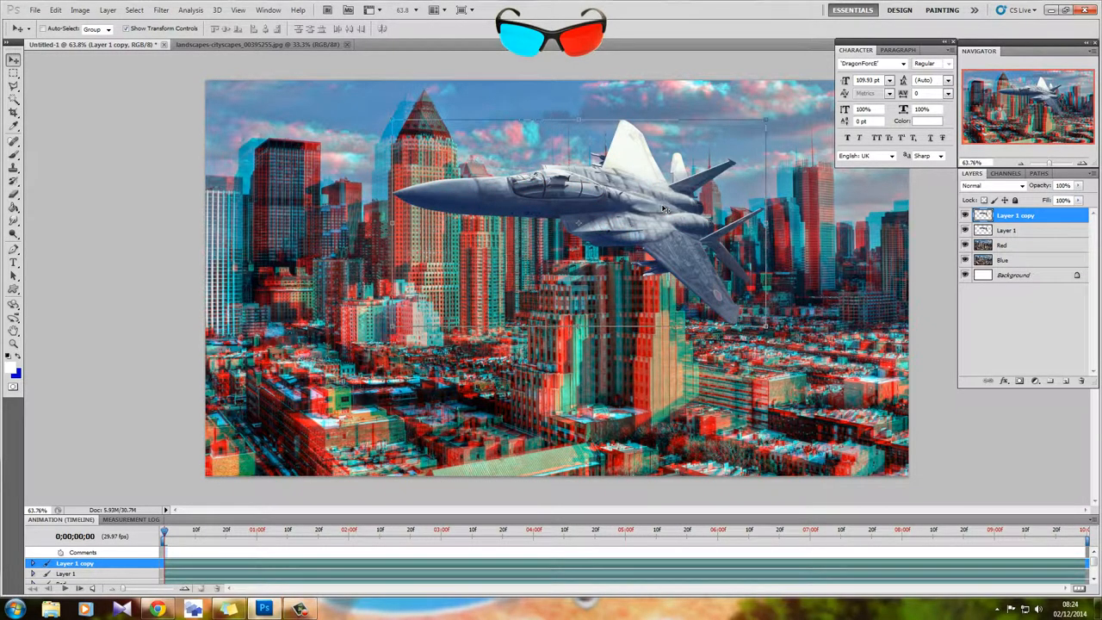
mouse_move(667, 211)
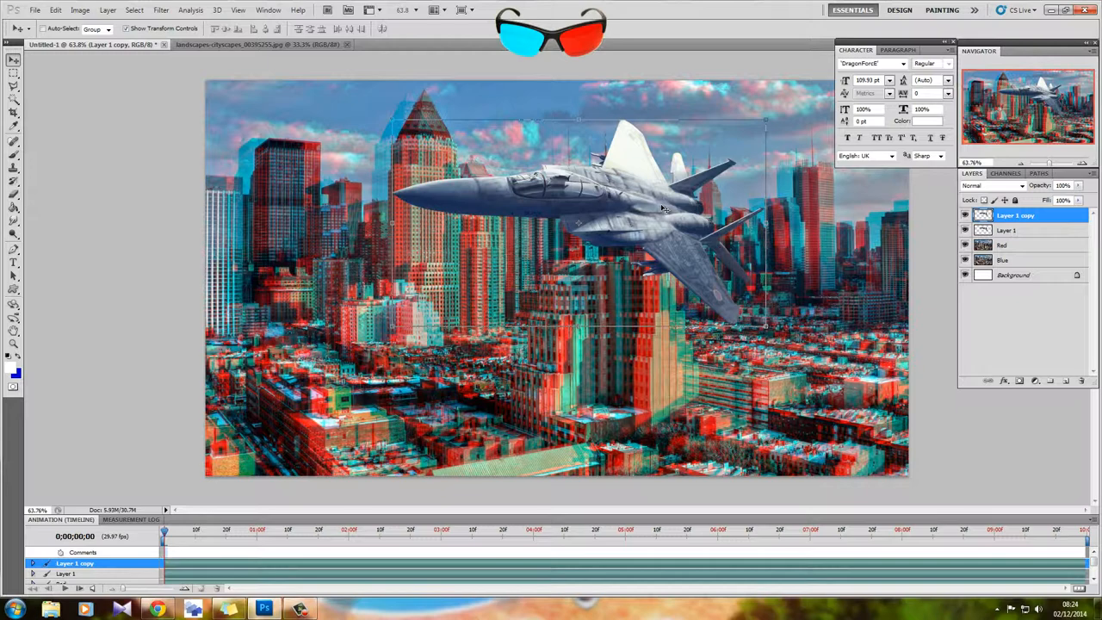
mouse_move(658, 206)
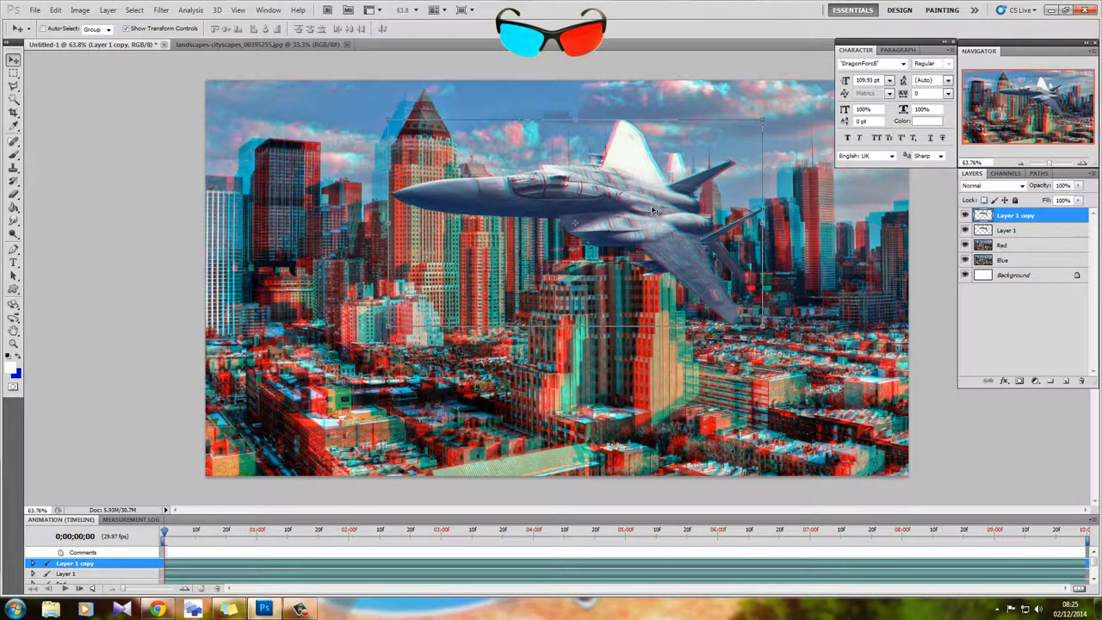
mouse_move(667, 207)
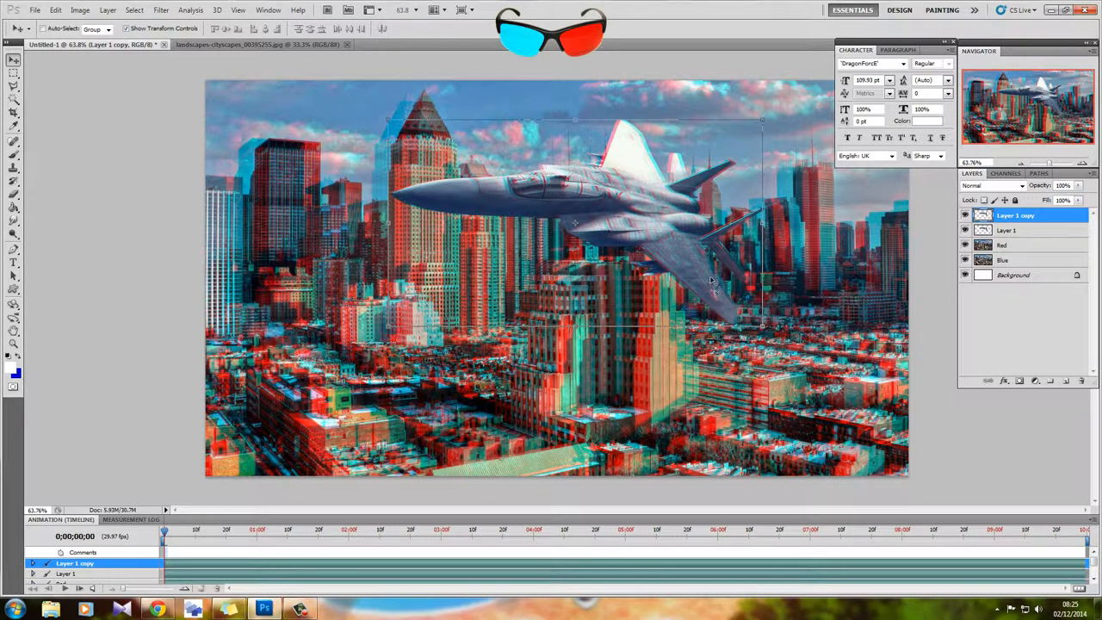
mouse_move(839, 257)
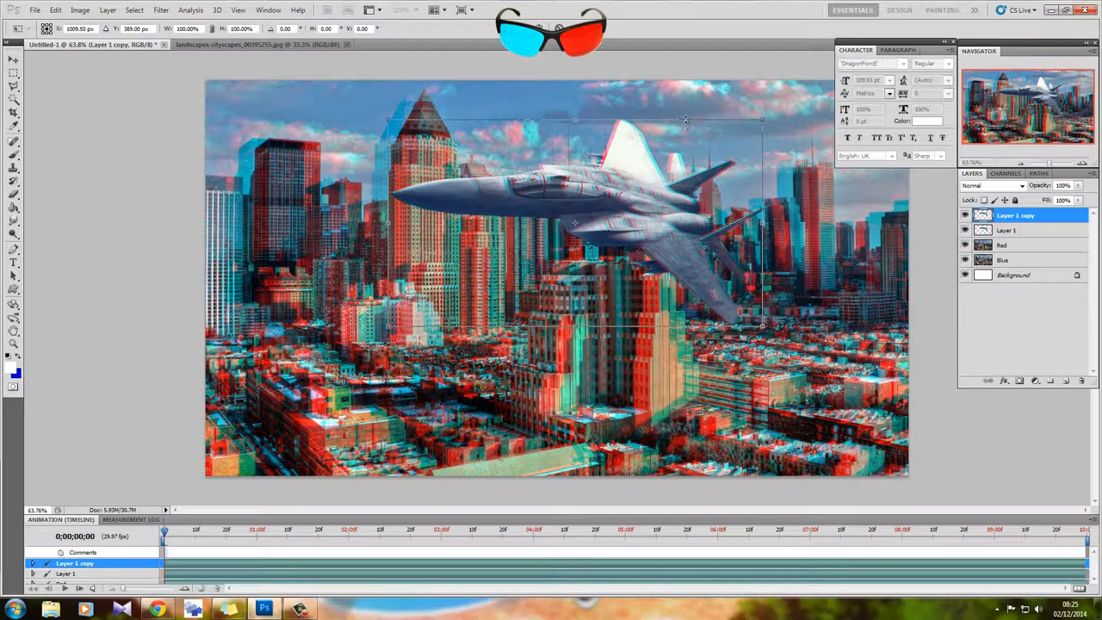
mouse_move(669, 176)
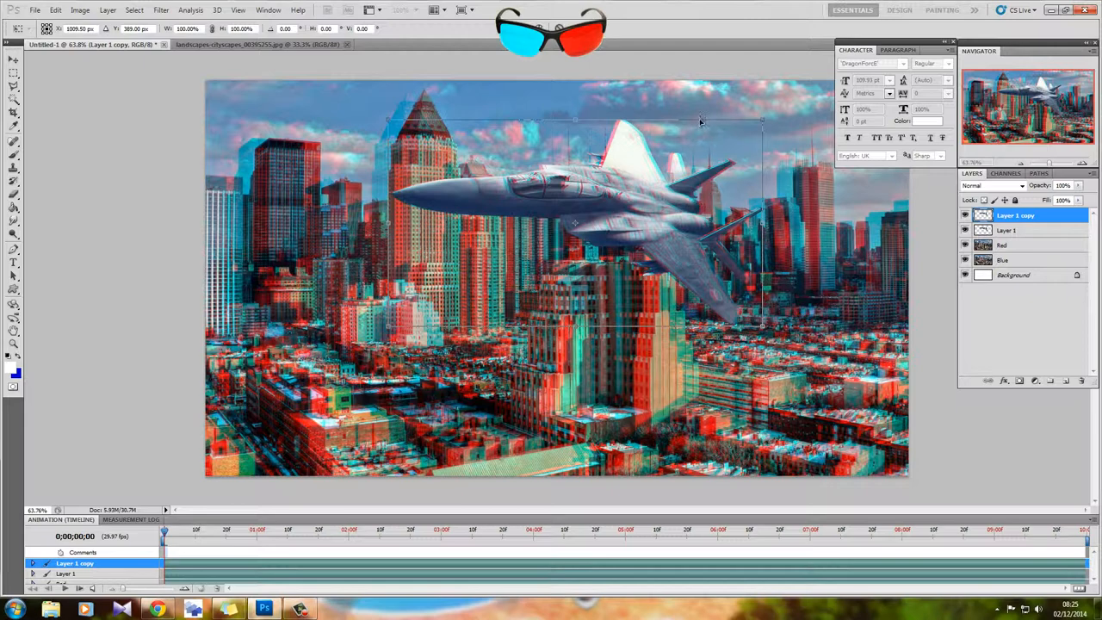
Show the Free Transform context menu on the red jet copy
right_click(698, 122)
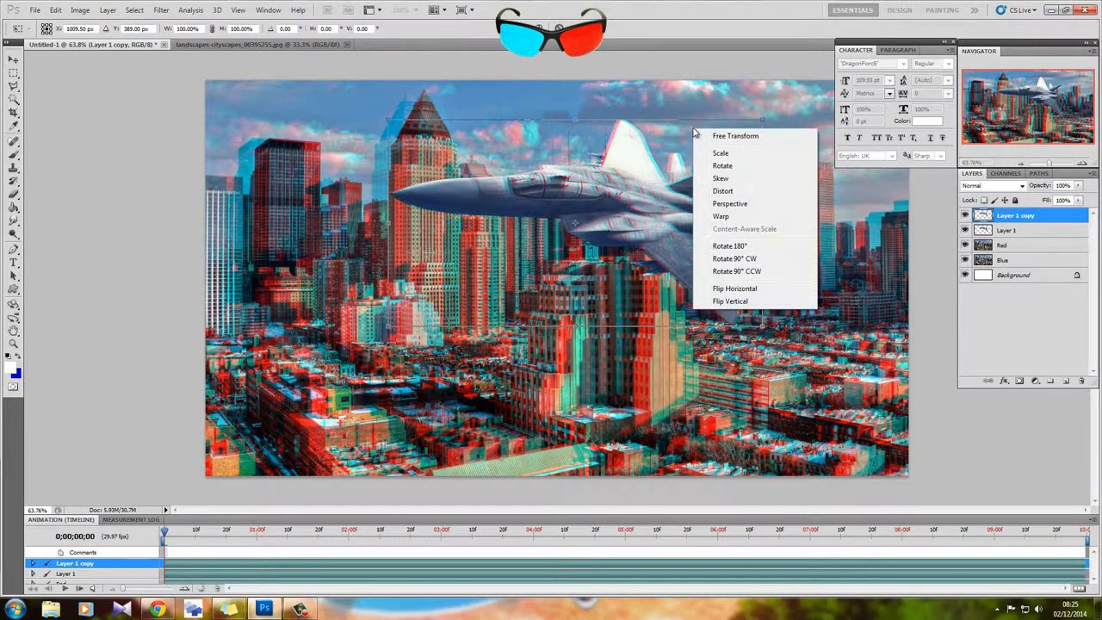